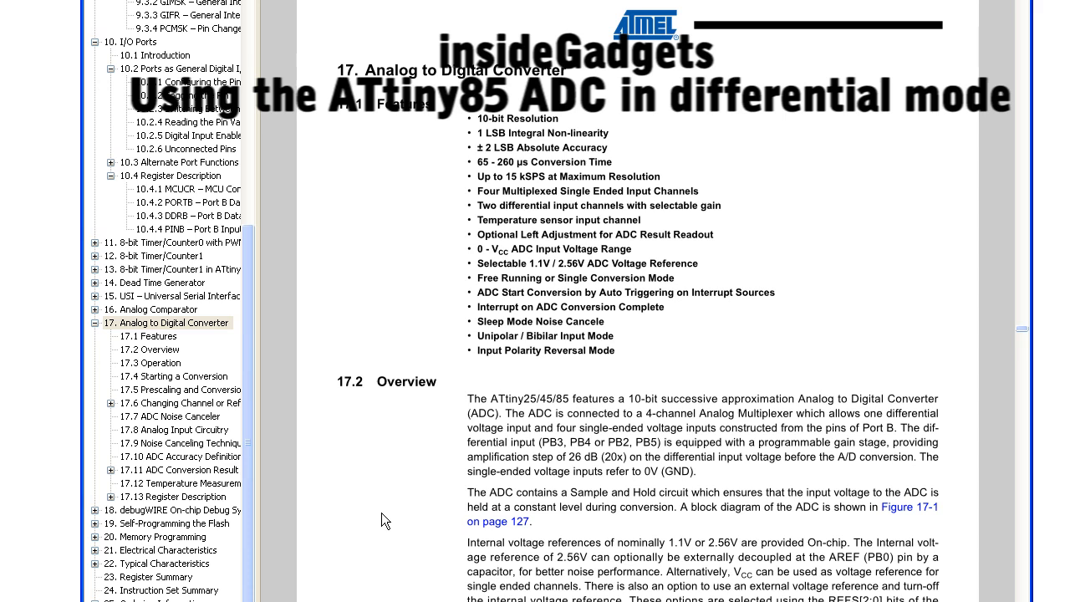
{"action": "mouse_move", "coordinate": [400, 353]}
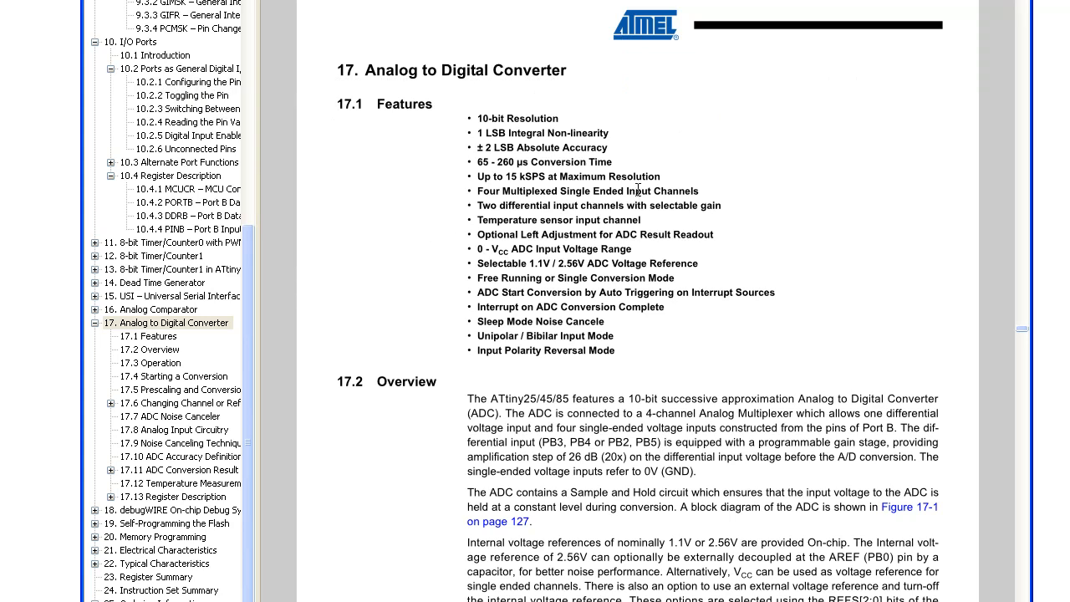
{"action": "mouse_move", "coordinate": [672, 187]}
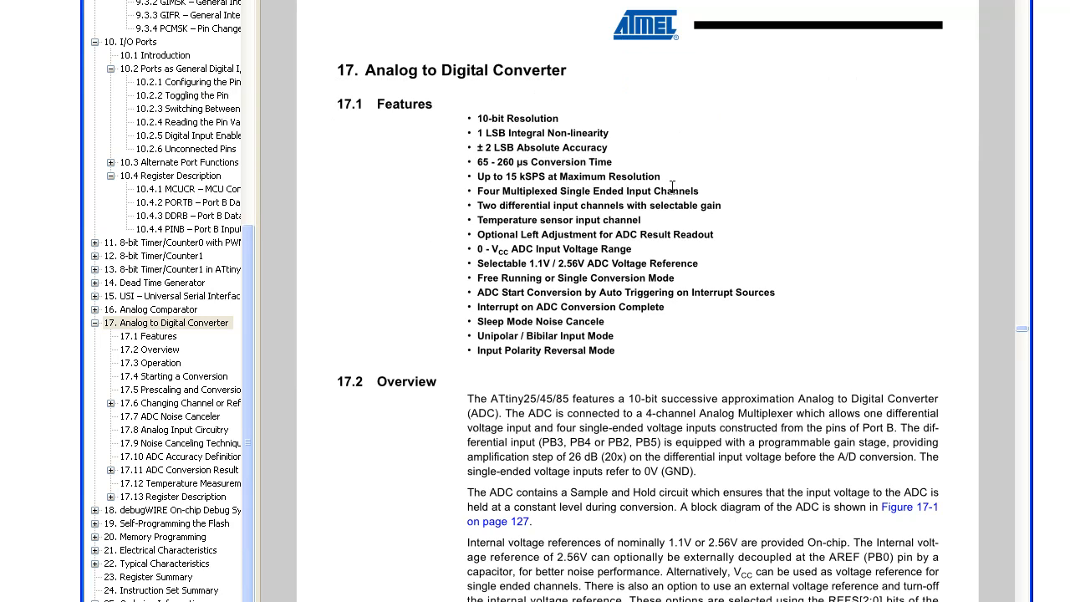
{"action": "mouse_move", "coordinate": [745, 184]}
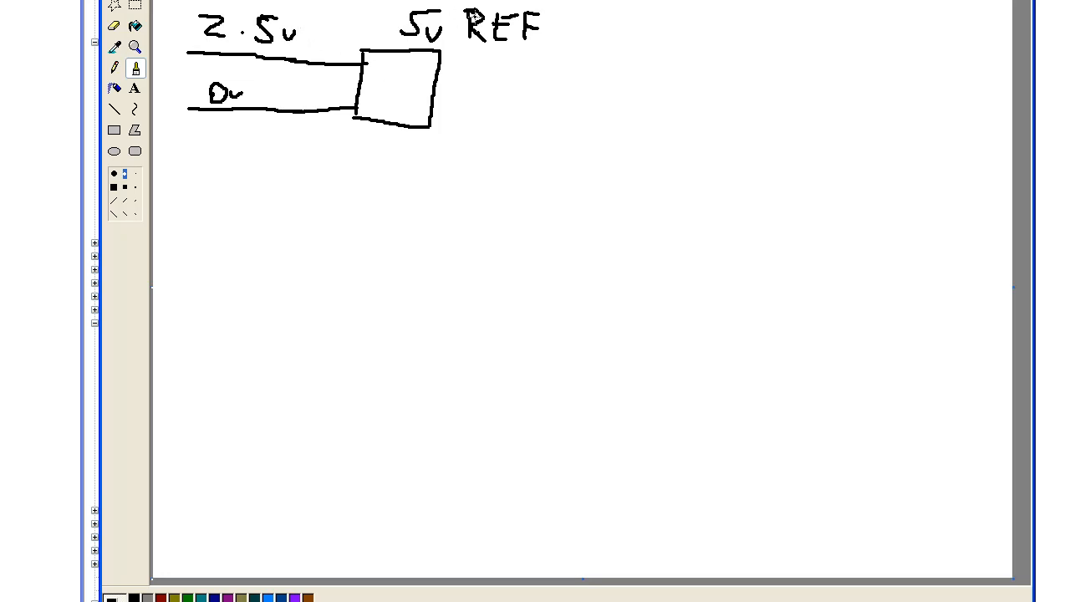
{"action": "mouse_move", "coordinate": [454, 53]}
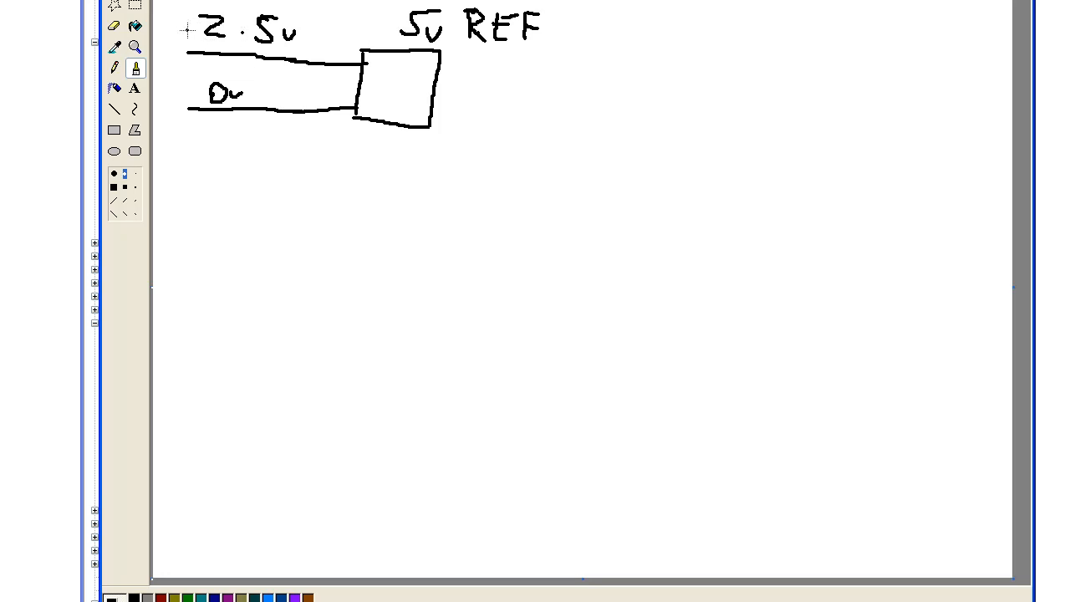
{"action": "mouse_move", "coordinate": [327, 97]}
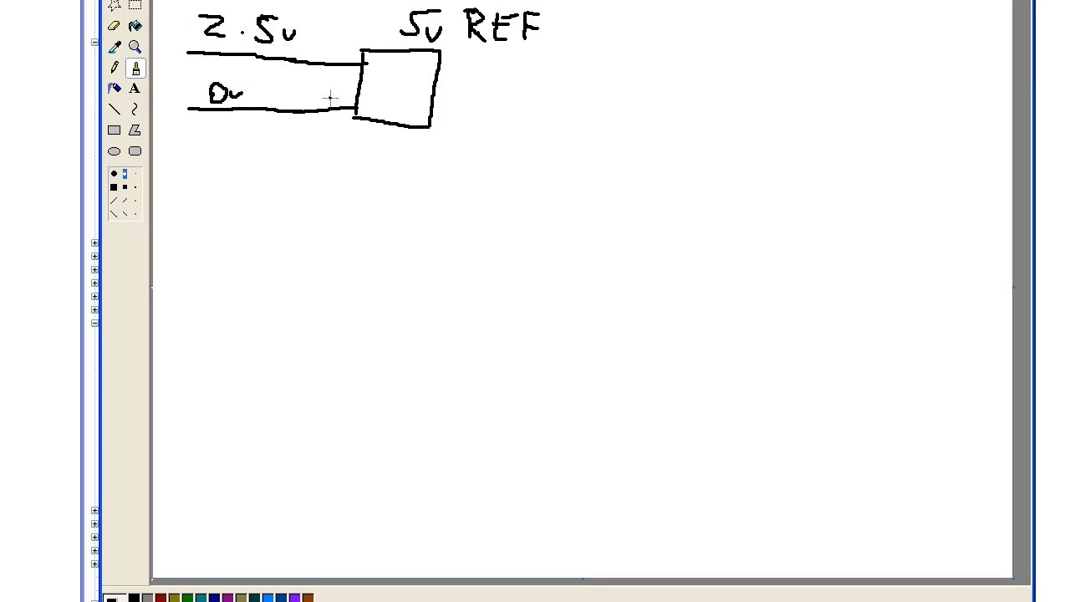
Draw the second ADC box with 2.5V and 1.5V input labels and a curved arrow linking them
{"action": "left_click_drag", "start_coordinate": [369, 199], "coordinate": [372, 264]}
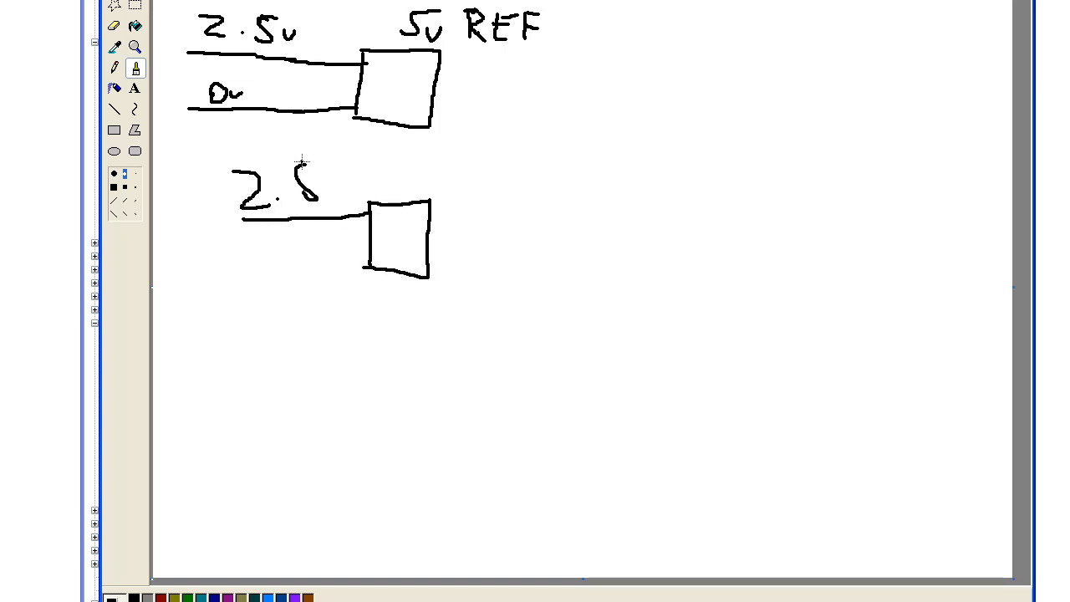
{"action": "left_click_drag", "start_coordinate": [251, 242], "coordinate": [368, 251]}
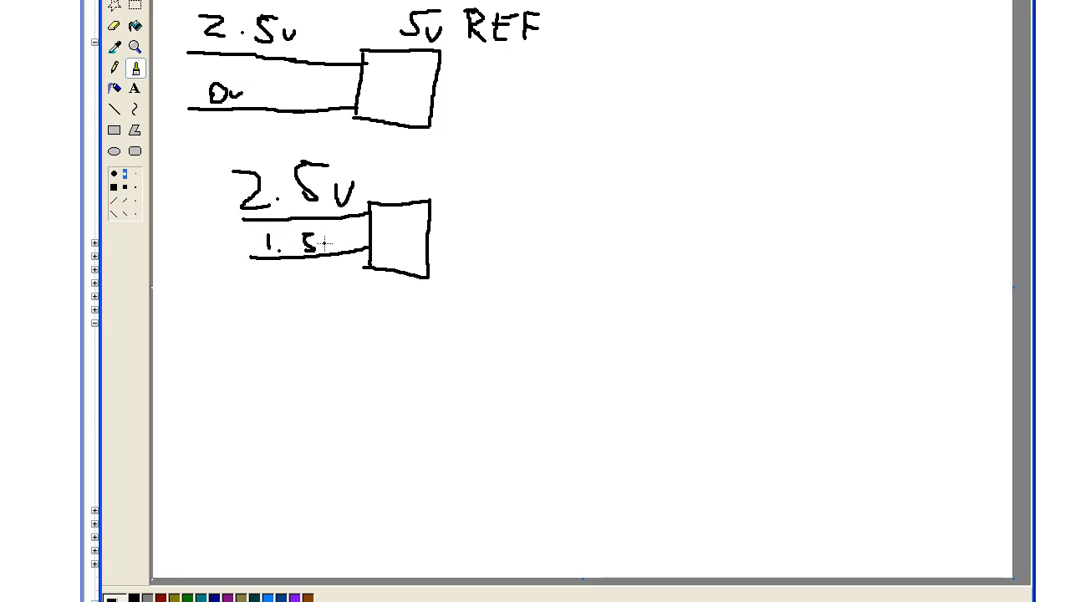
{"action": "left_click_drag", "start_coordinate": [207, 217], "coordinate": [208, 248]}
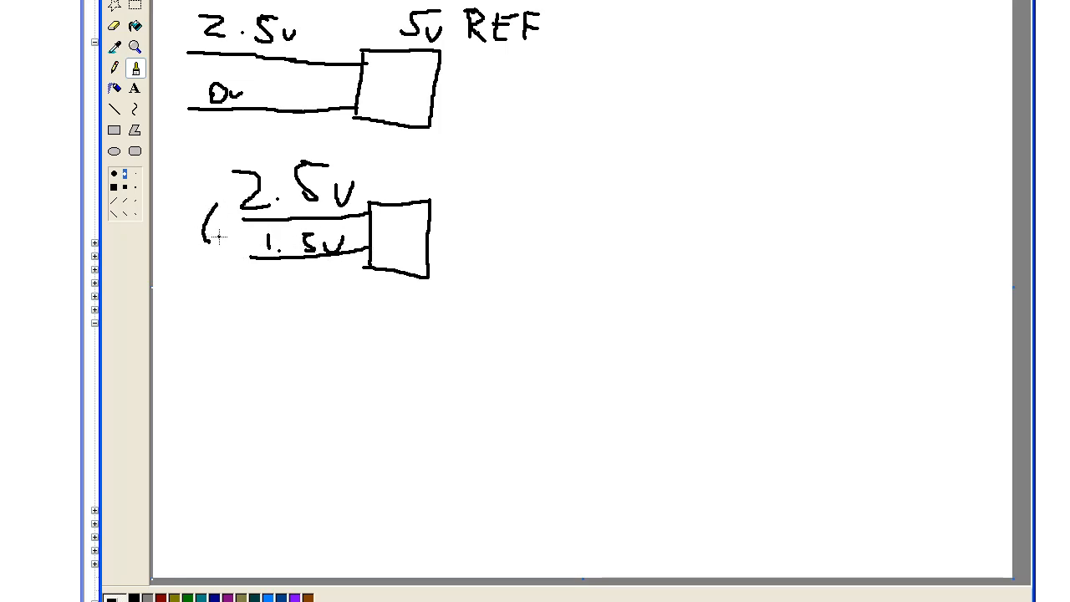
{"action": "left_click_drag", "start_coordinate": [209, 209], "coordinate": [217, 243]}
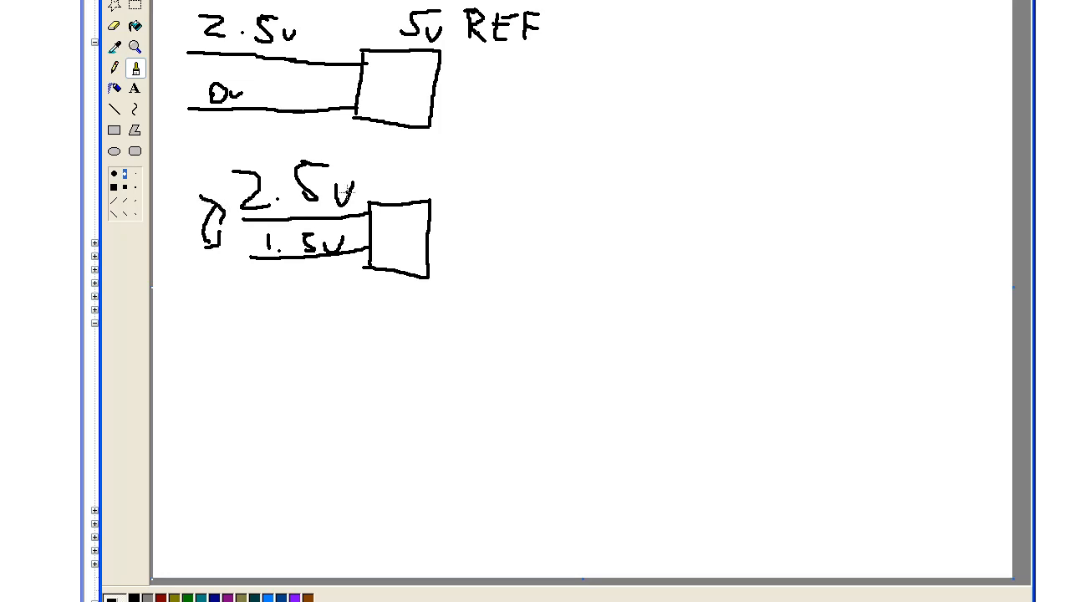
{"action": "mouse_move", "coordinate": [521, 326]}
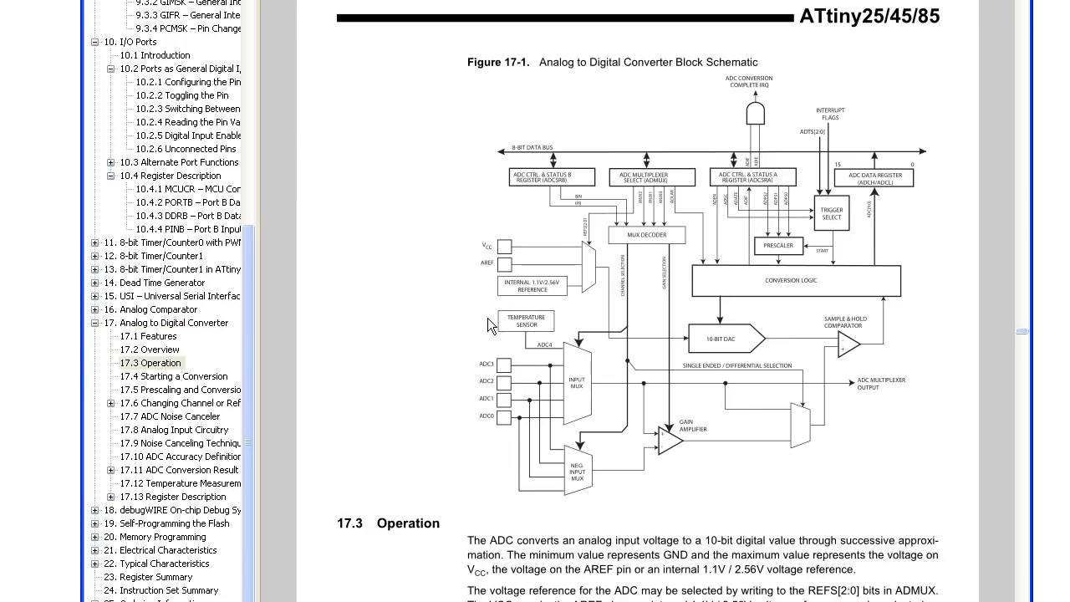
{"action": "mouse_move", "coordinate": [510, 369]}
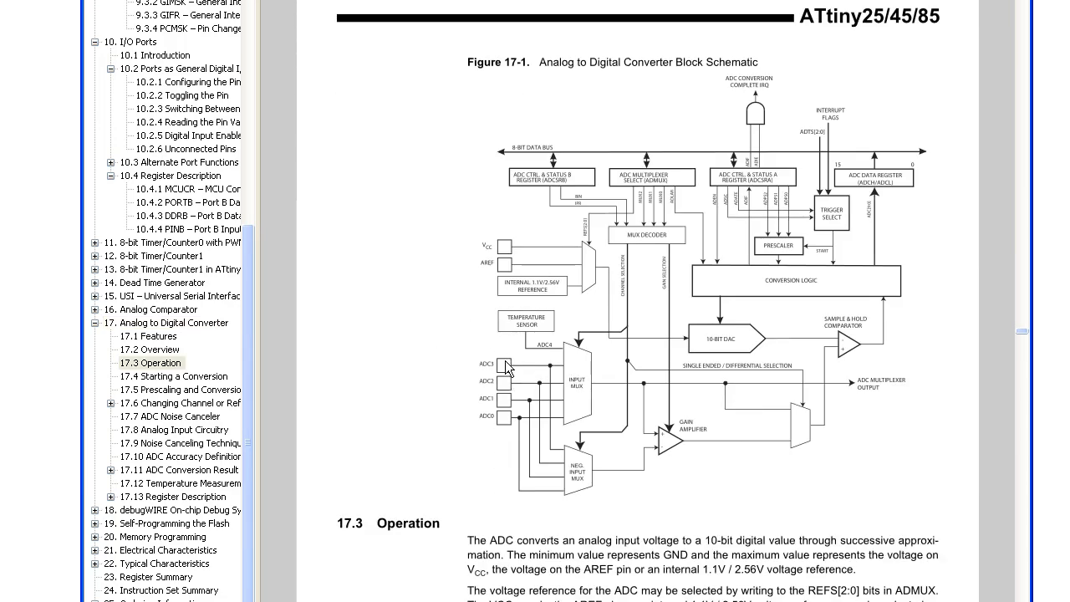
{"action": "mouse_move", "coordinate": [572, 478]}
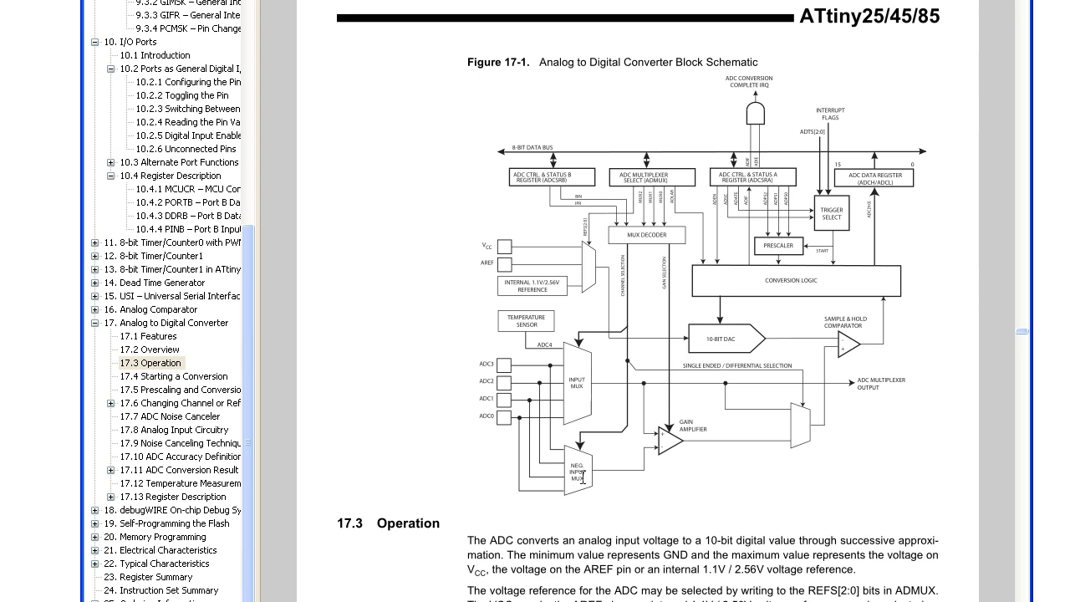
{"action": "mouse_move", "coordinate": [575, 384]}
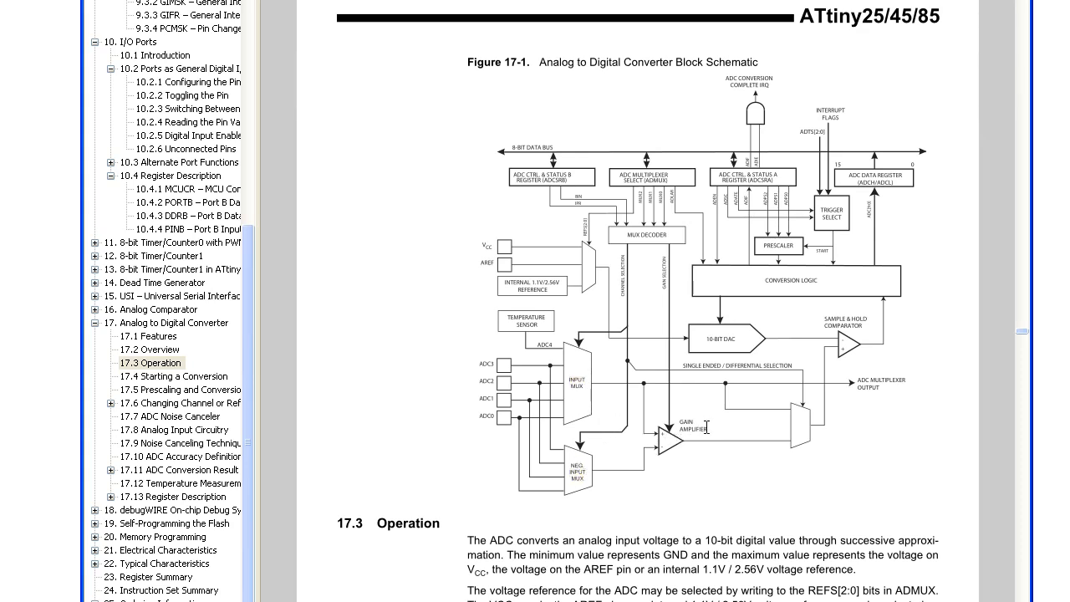
Jump to the ADC Conversion Result section via the Bookmarks pane
{"action": "double_click", "coordinate": [694, 425]}
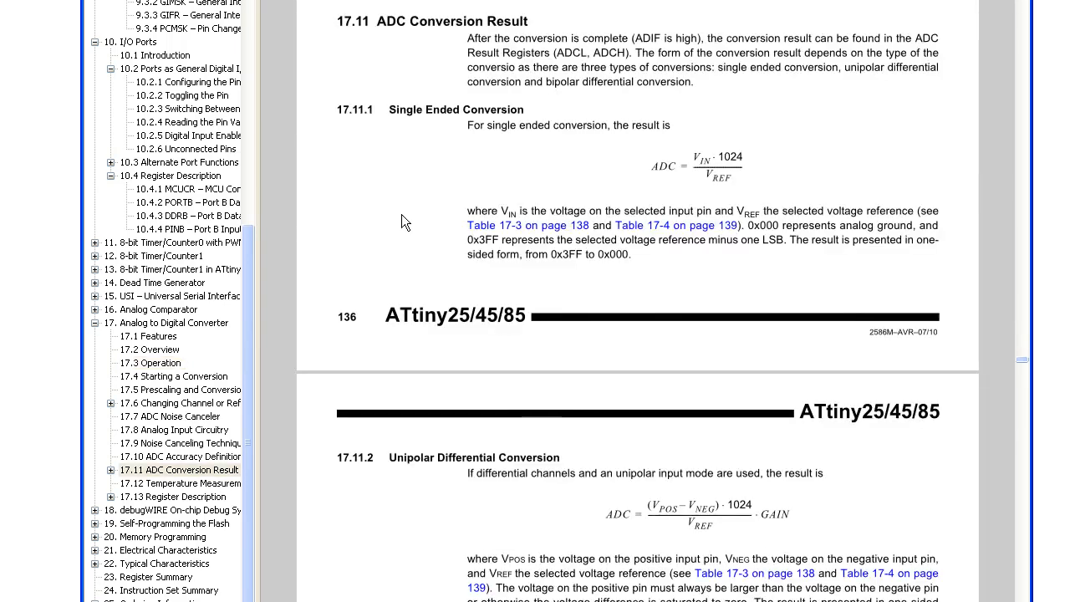
{"action": "mouse_move", "coordinate": [412, 131]}
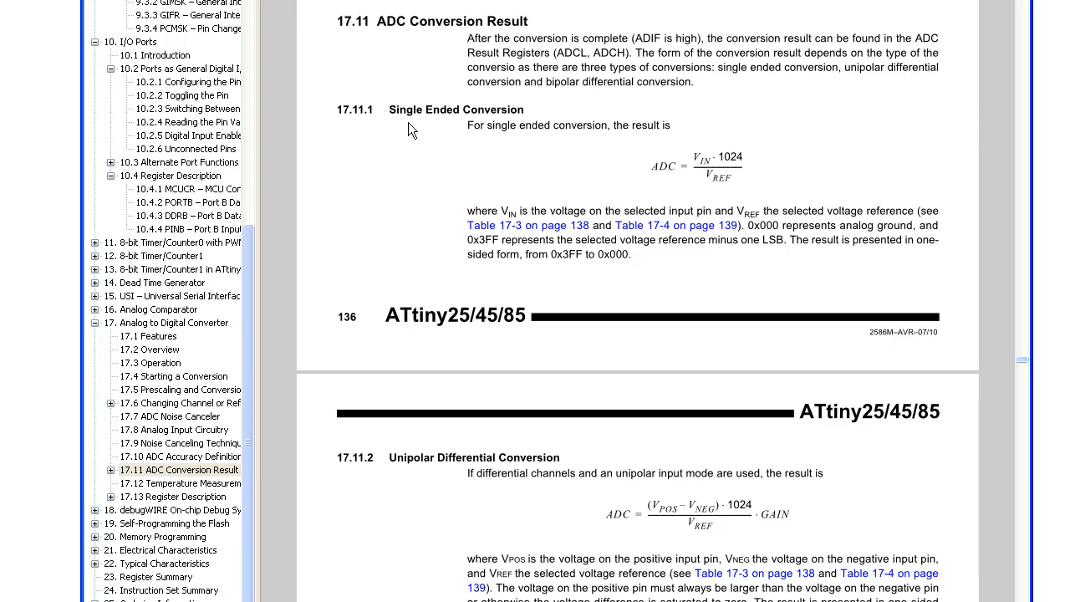
{"action": "mouse_move", "coordinate": [612, 184]}
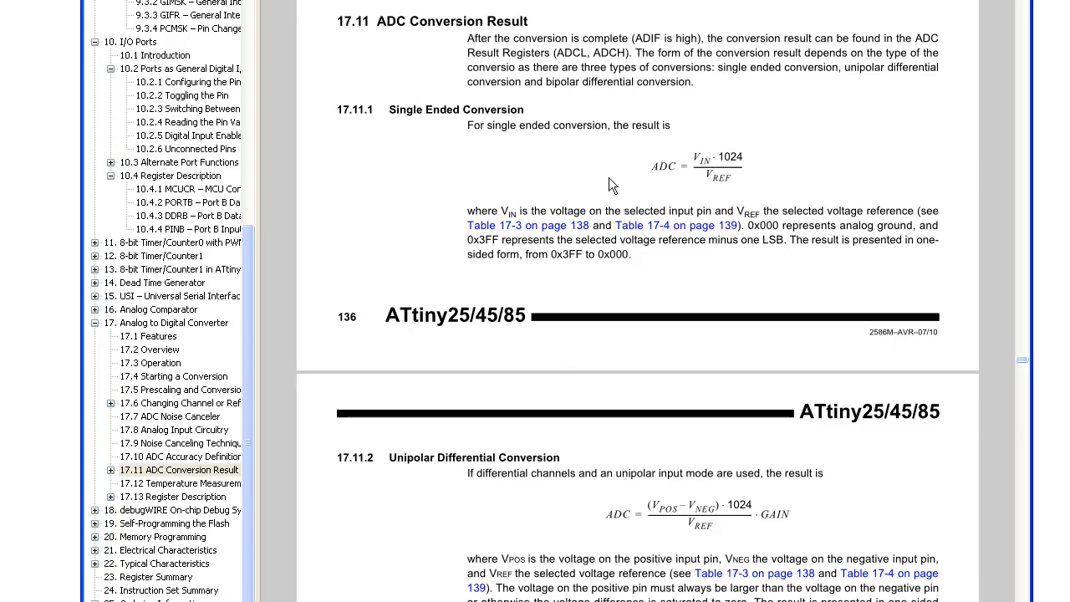
{"action": "mouse_move", "coordinate": [665, 157]}
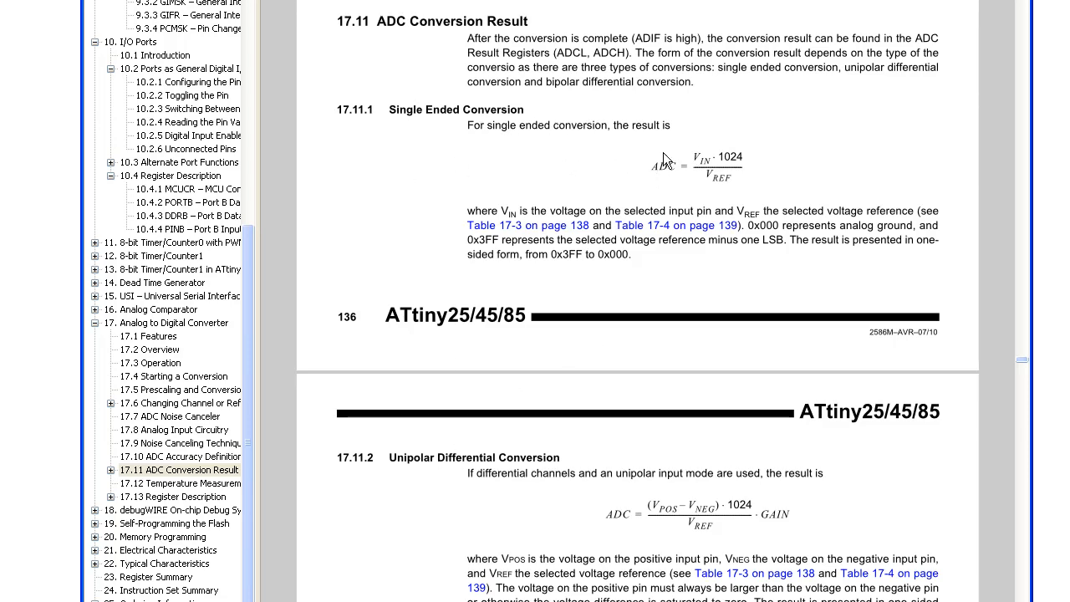
Show the single-ended conversion formula under 17.11 ADC Conversion Result
{"action": "double_click", "coordinate": [665, 168]}
{"action": "type", "text": "512."}
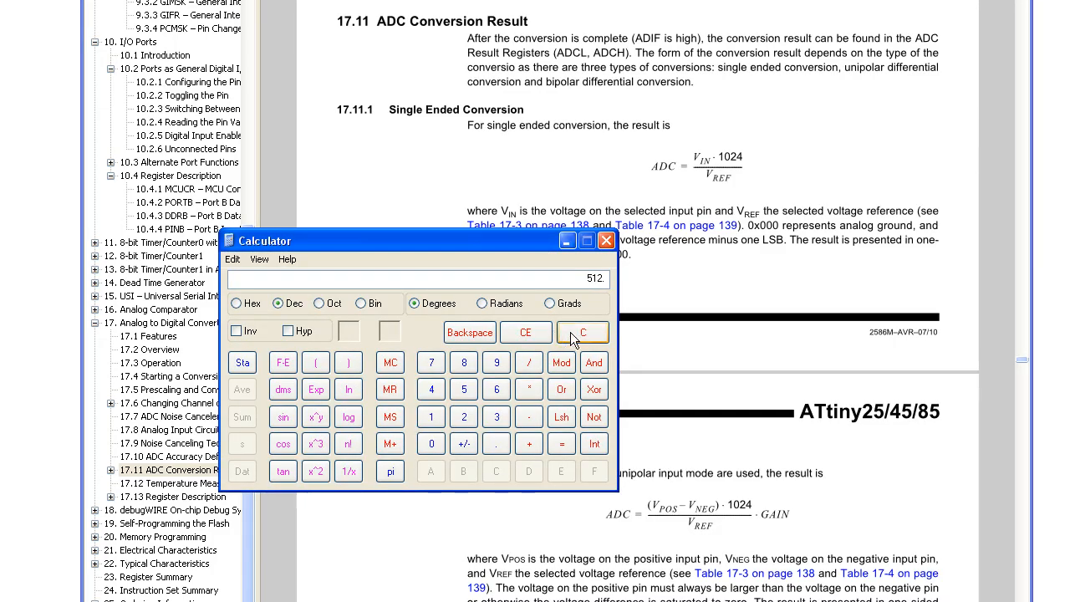
Compute 2.5 × 1024 / 5 = 512 in Calculator, then dismiss it
{"action": "left_click", "coordinate": [582, 331]}
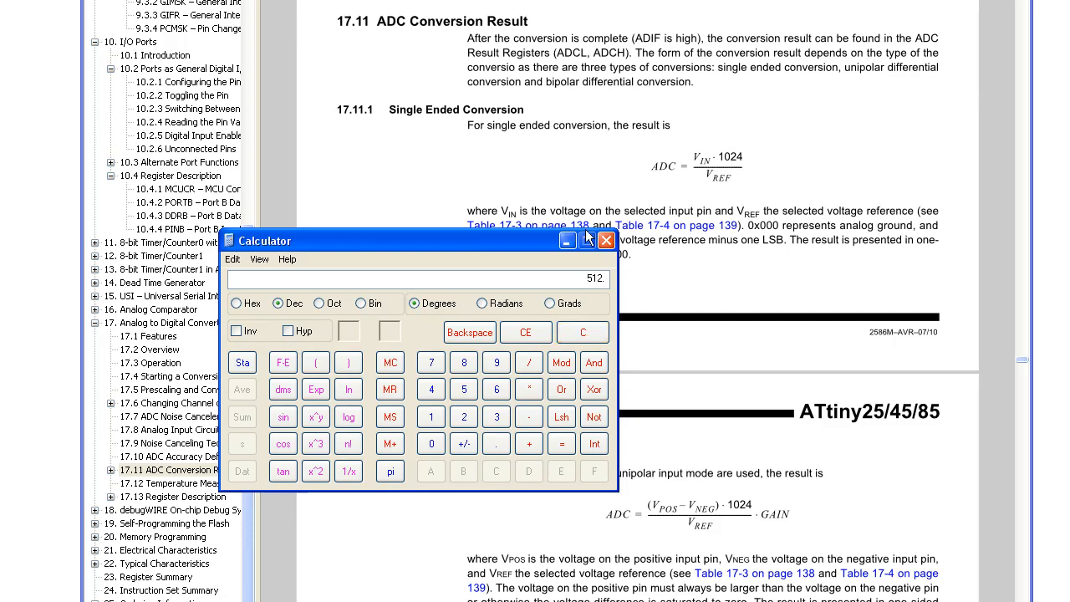
{"action": "left_click", "coordinate": [595, 240]}
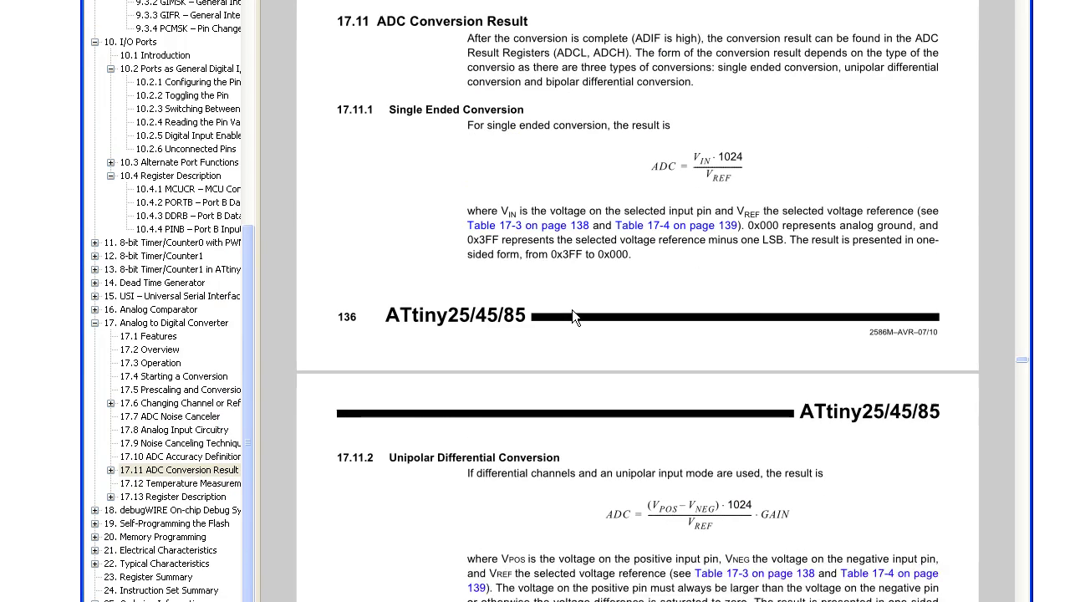
Scroll to the unipolar and bipolar differential formulas in sections 17.11.2 and 17.11.3
{"action": "scroll", "scroll_direction": "down", "scroll_amount": 3}
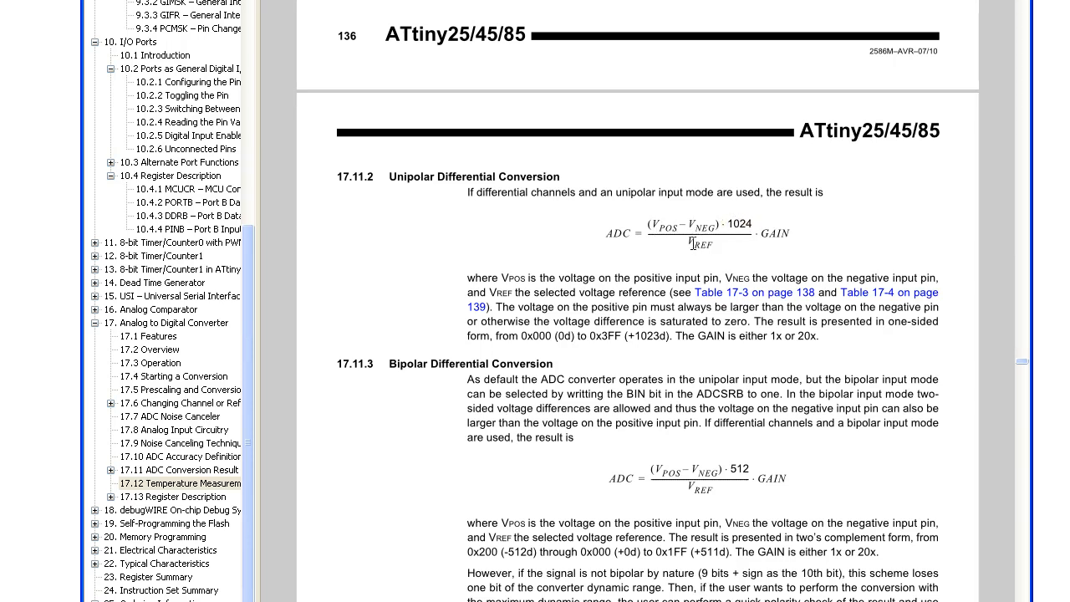
{"action": "double_click", "coordinate": [793, 229]}
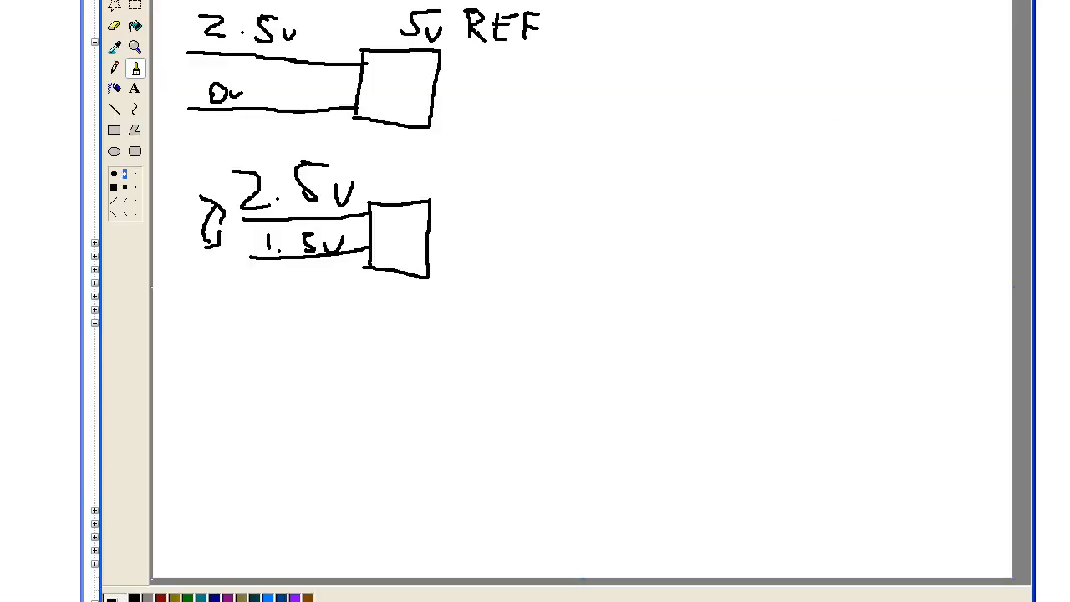
{"action": "mouse_move", "coordinate": [378, 401]}
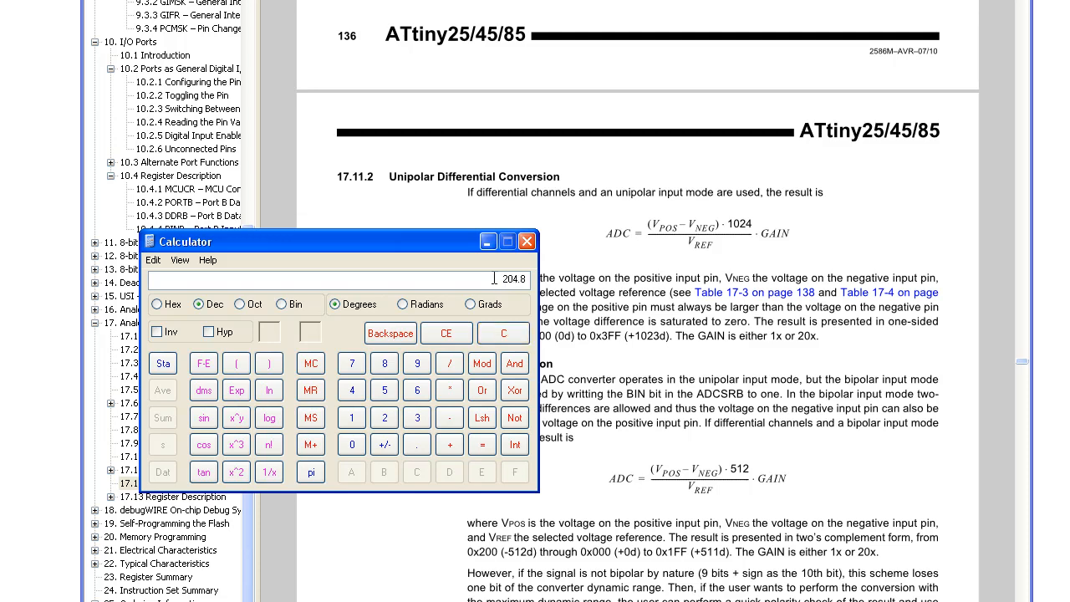
{"action": "mouse_move", "coordinate": [477, 257]}
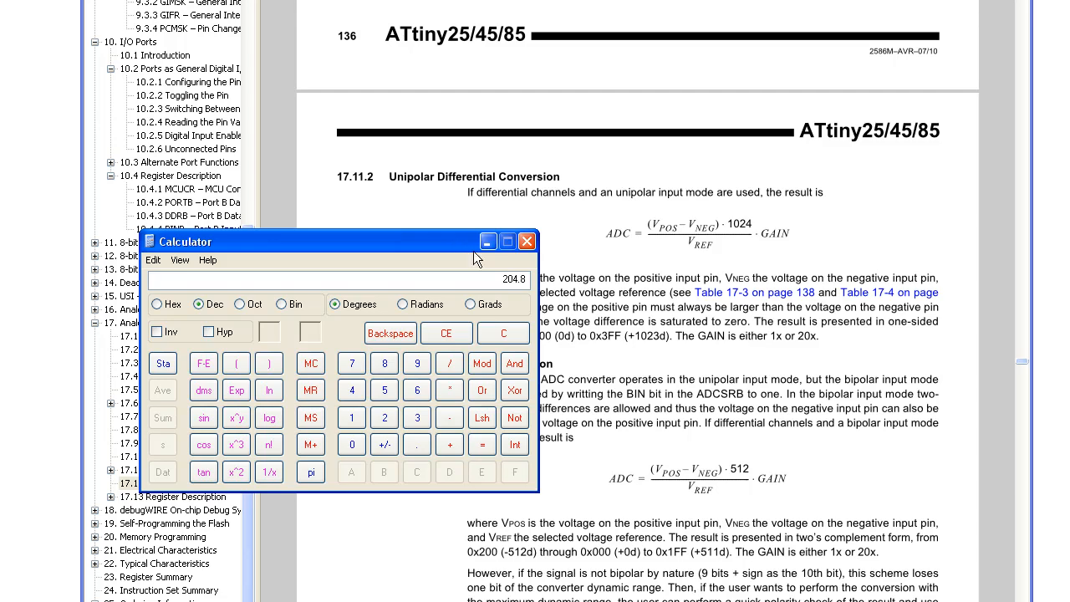
Dismiss Calculator after getting the differential value 204.8
{"action": "left_click", "coordinate": [527, 241]}
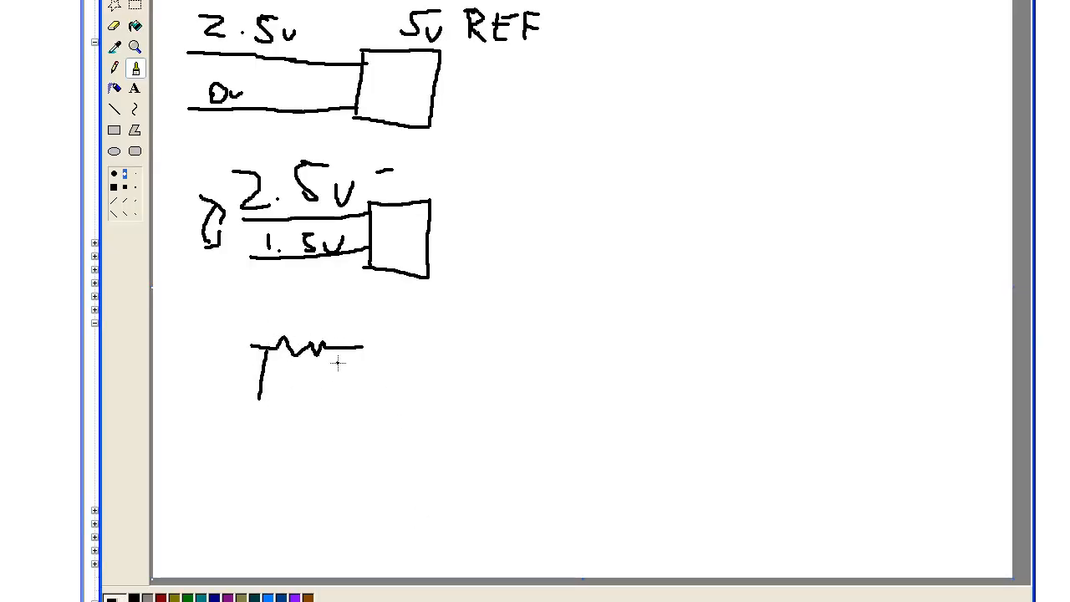
Draw the resistor, load and ground symbol, labelling 5V supply and 10ohm resistor
{"action": "left_click_drag", "start_coordinate": [335, 346], "coordinate": [334, 410]}
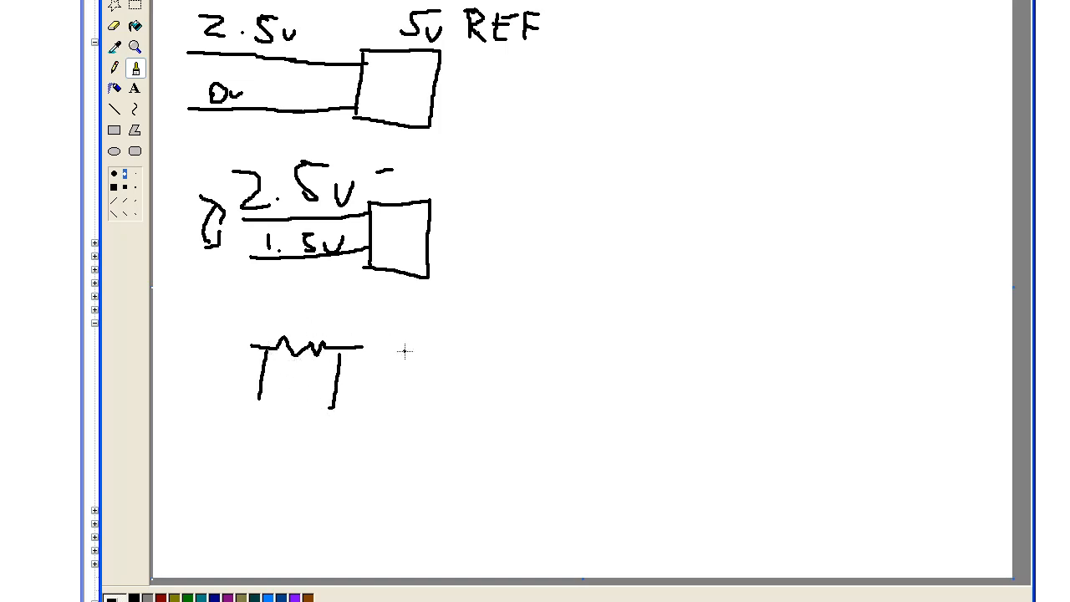
{"action": "left_click_drag", "start_coordinate": [355, 345], "coordinate": [435, 398]}
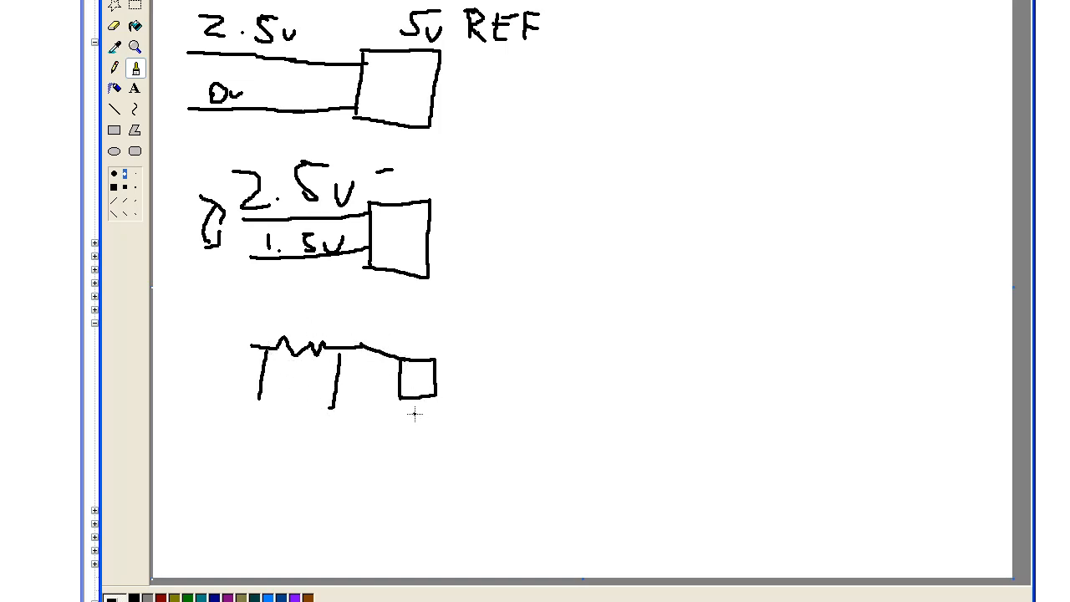
{"action": "left_click_drag", "start_coordinate": [414, 398], "coordinate": [418, 460]}
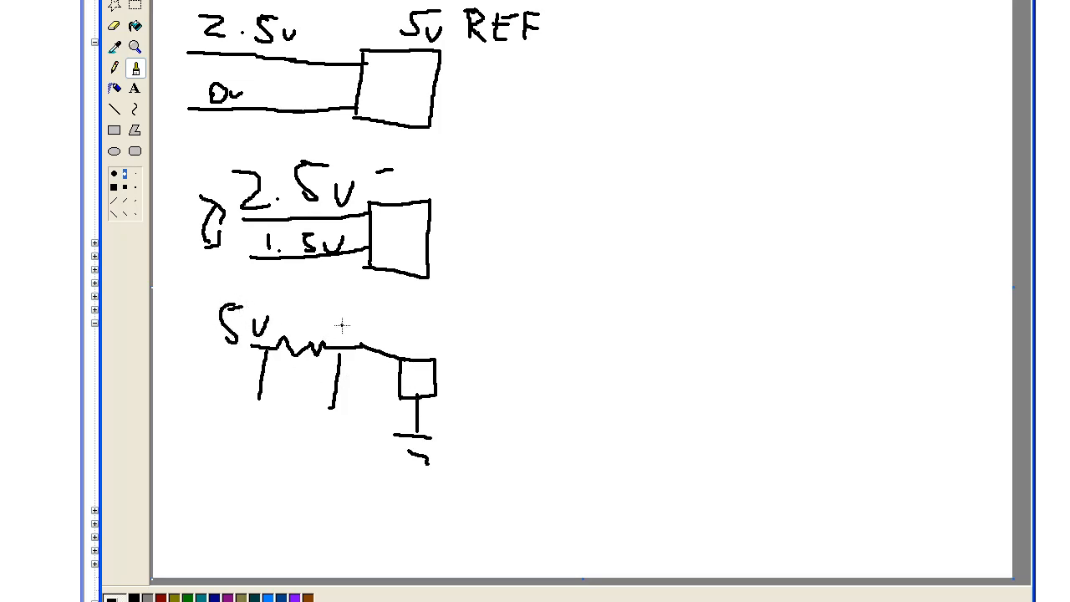
{"action": "left_click_drag", "start_coordinate": [309, 326], "coordinate": [321, 343]}
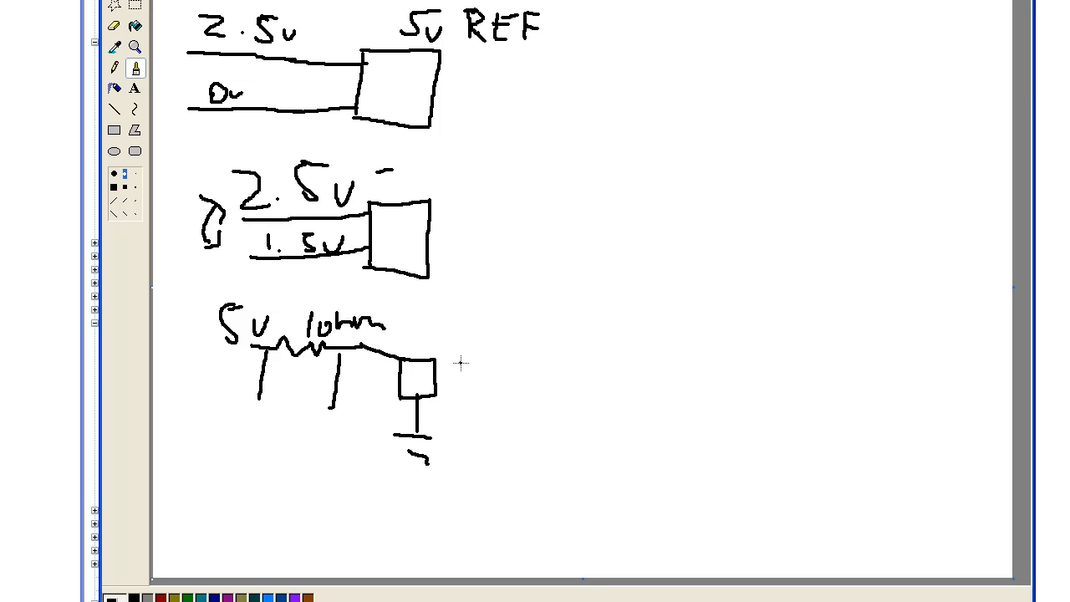
{"action": "left_click_drag", "start_coordinate": [455, 381], "coordinate": [561, 384]}
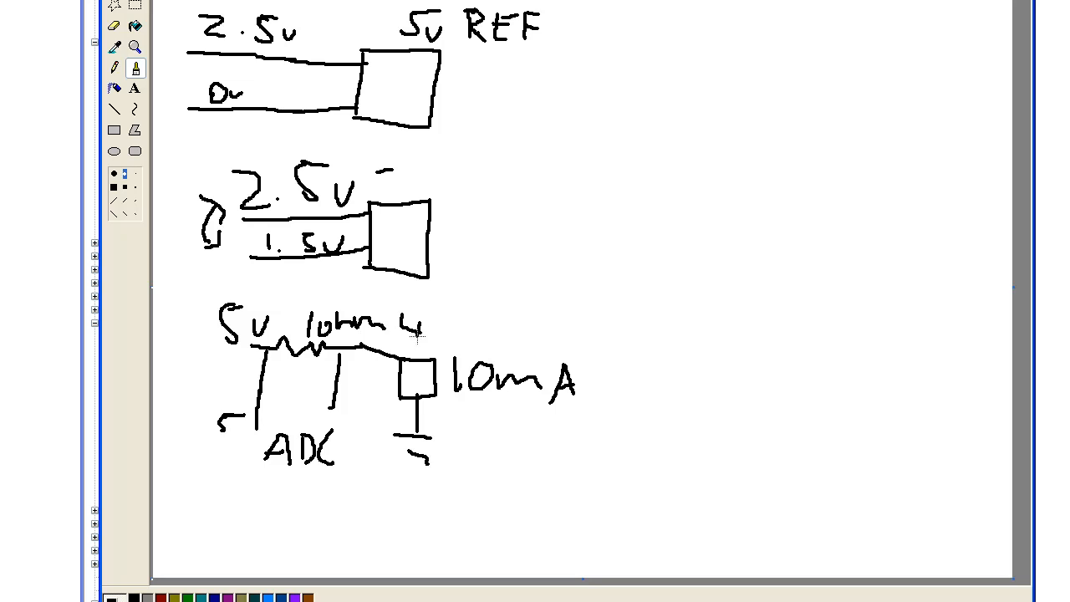
Mark the ADC tap with 10mA load, 4.99V node voltage and an underlined 10mV reading
{"action": "left_click_drag", "start_coordinate": [432, 327], "coordinate": [493, 342]}
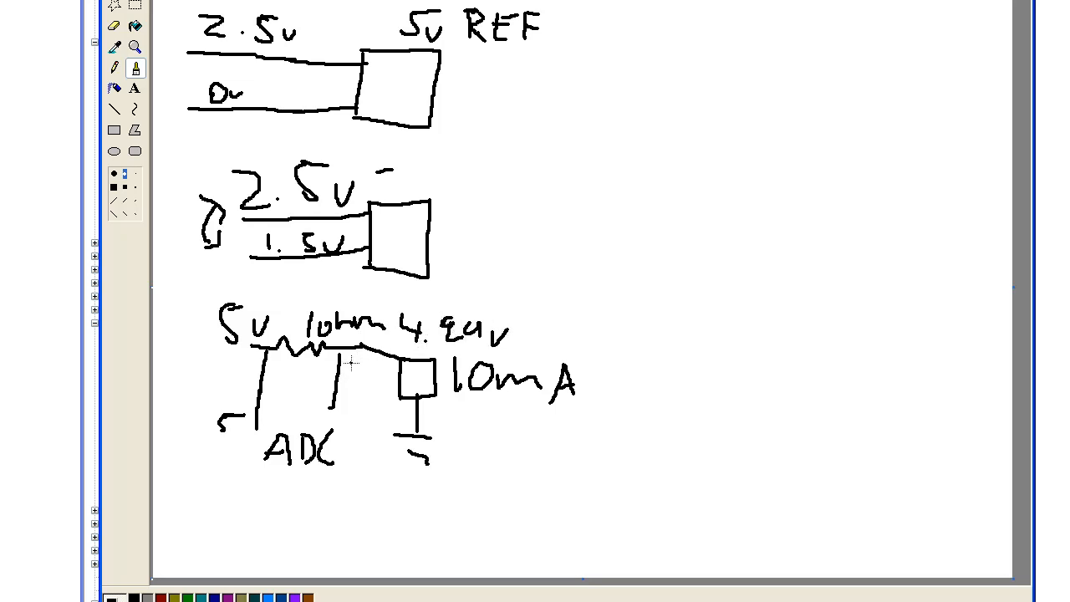
{"action": "left_click_drag", "start_coordinate": [342, 372], "coordinate": [388, 371]}
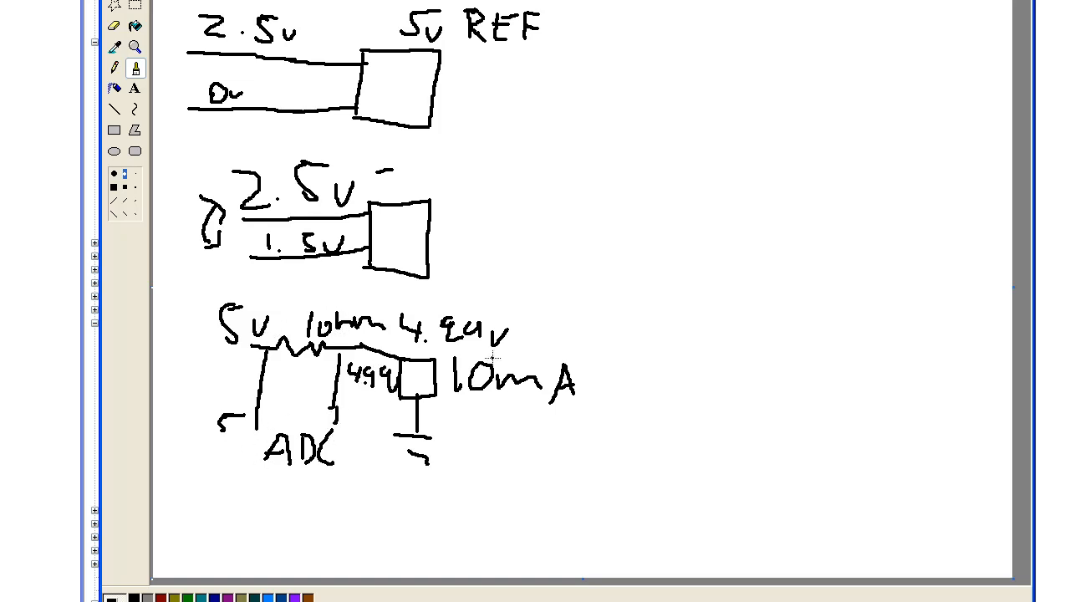
{"action": "mouse_move", "coordinate": [500, 398]}
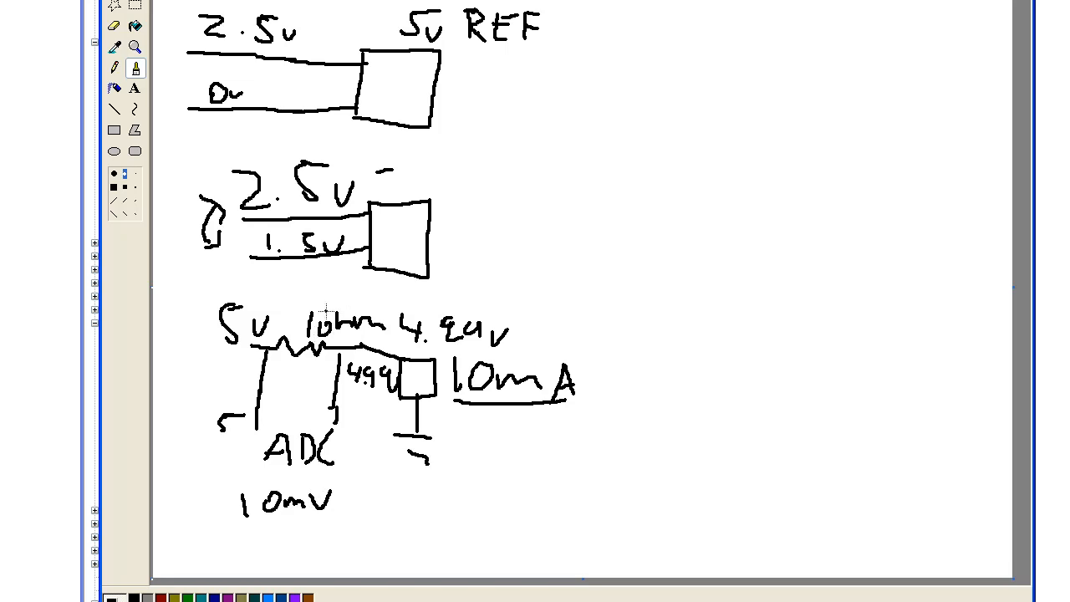
{"action": "left_click_drag", "start_coordinate": [226, 533], "coordinate": [321, 533]}
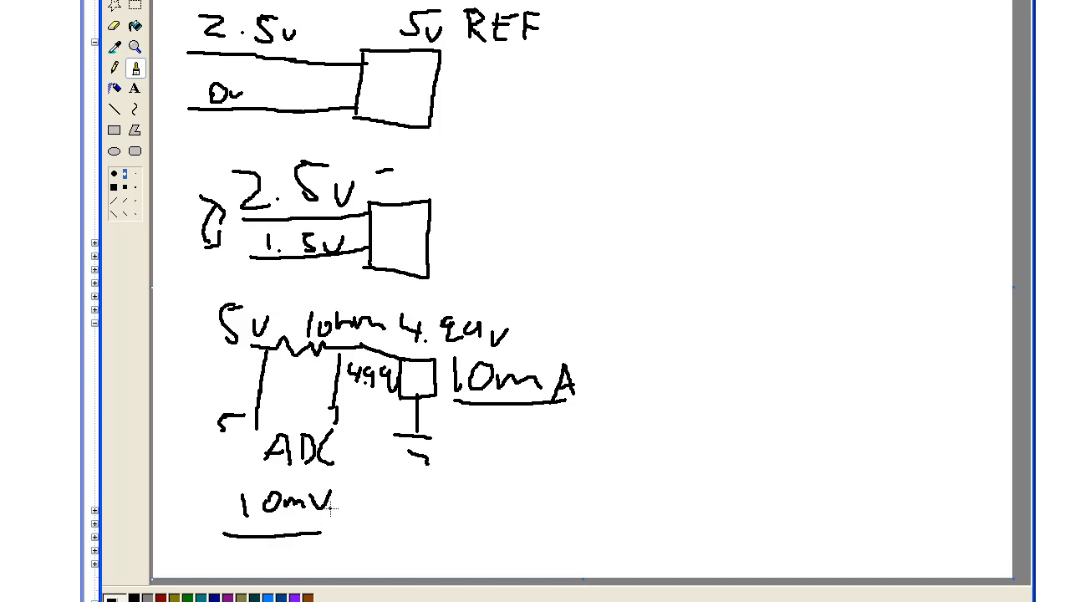
{"action": "left_click_drag", "start_coordinate": [338, 484], "coordinate": [341, 532]}
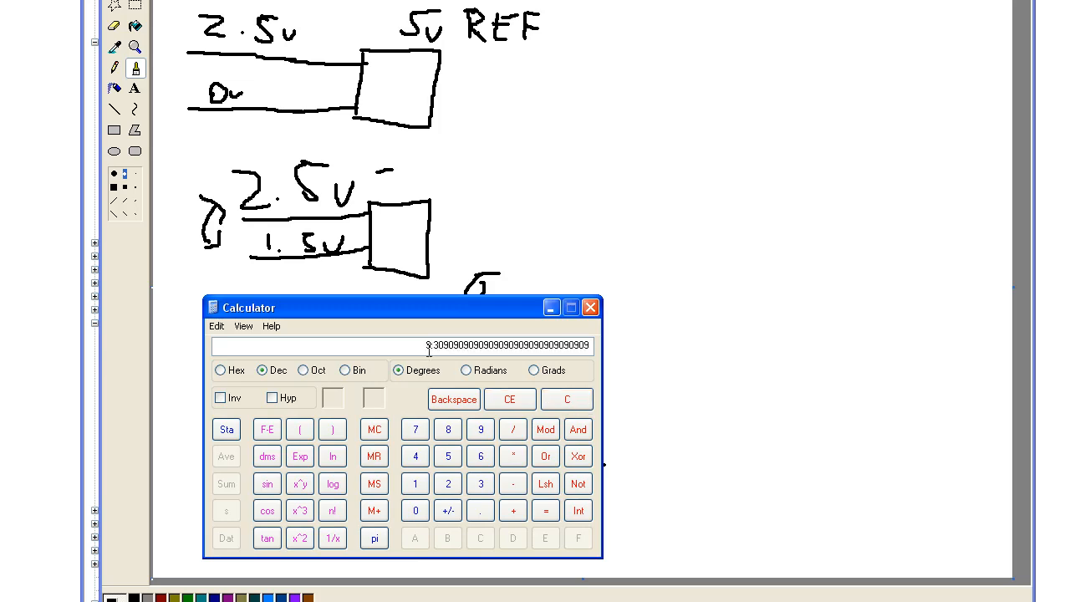
Dismiss Calculator, leaving the 5V over 1.1V note beside the circuit
{"action": "left_click", "coordinate": [590, 308]}
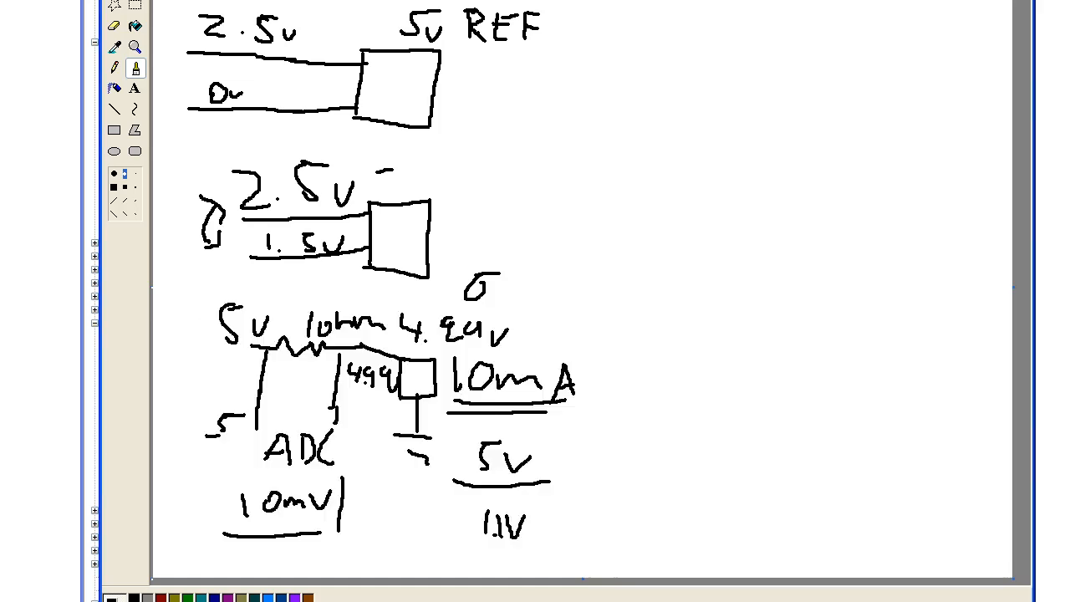
Write and underline the 1mV-to-current note to the right of the circuit
{"action": "left_click_drag", "start_coordinate": [622, 398], "coordinate": [622, 435]}
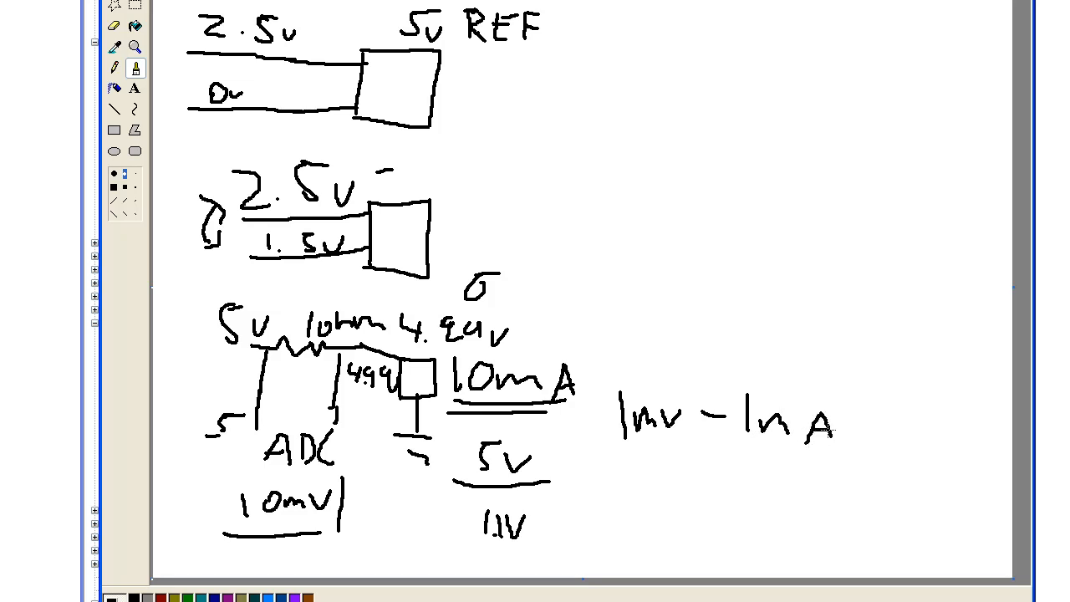
{"action": "left_click_drag", "start_coordinate": [622, 455], "coordinate": [877, 454]}
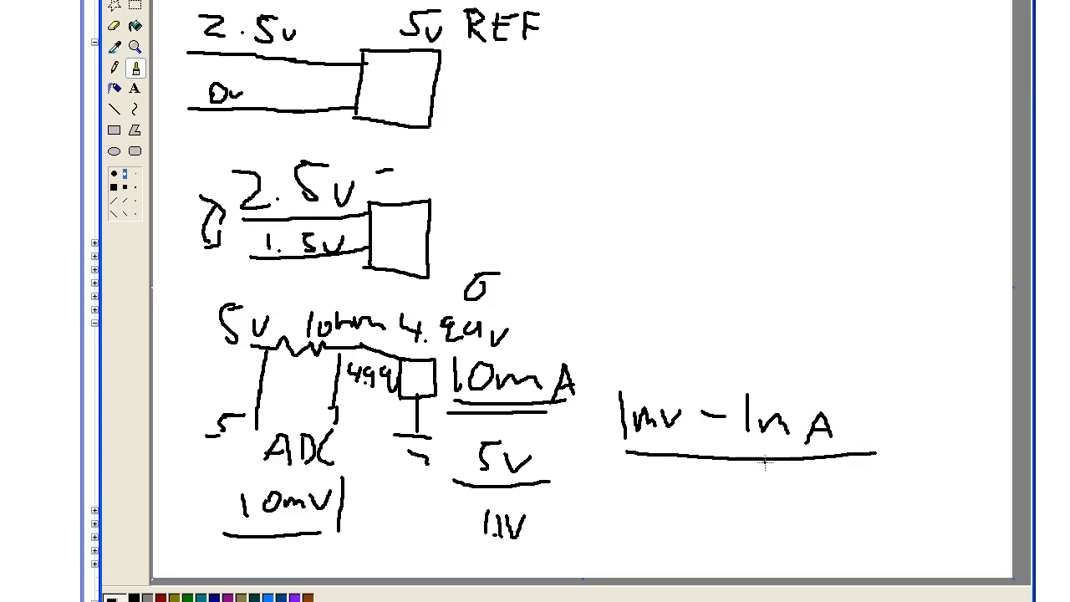
{"action": "left_click_drag", "start_coordinate": [644, 271], "coordinate": [669, 301]}
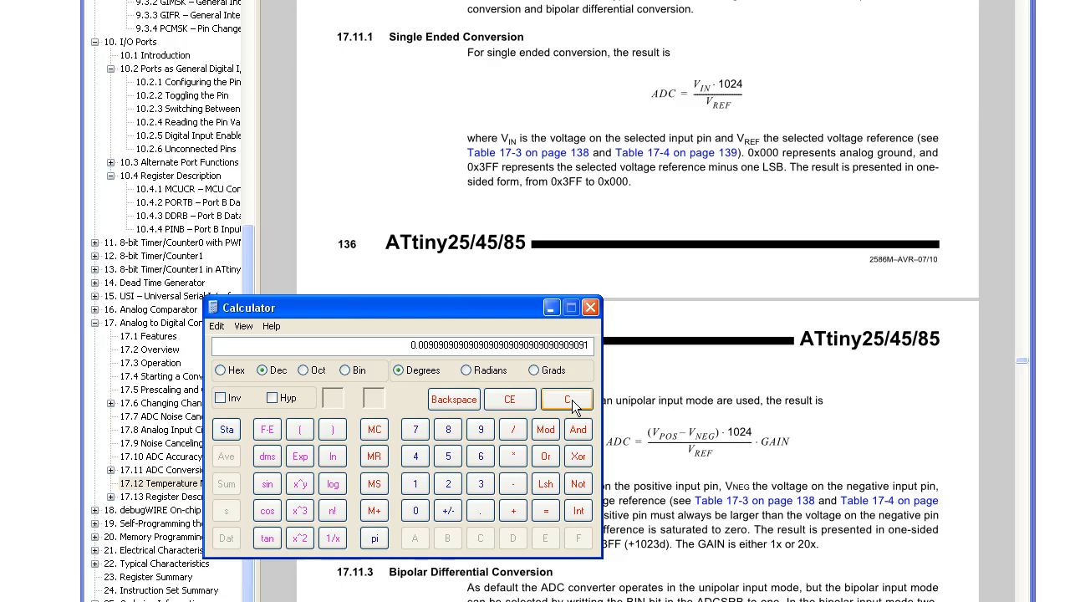
Run successive ADC conversions, clearing with C between each, ending near -18.36, then dismiss Calculator
{"action": "left_click", "coordinate": [566, 398]}
{"action": "type", "text": "4."}
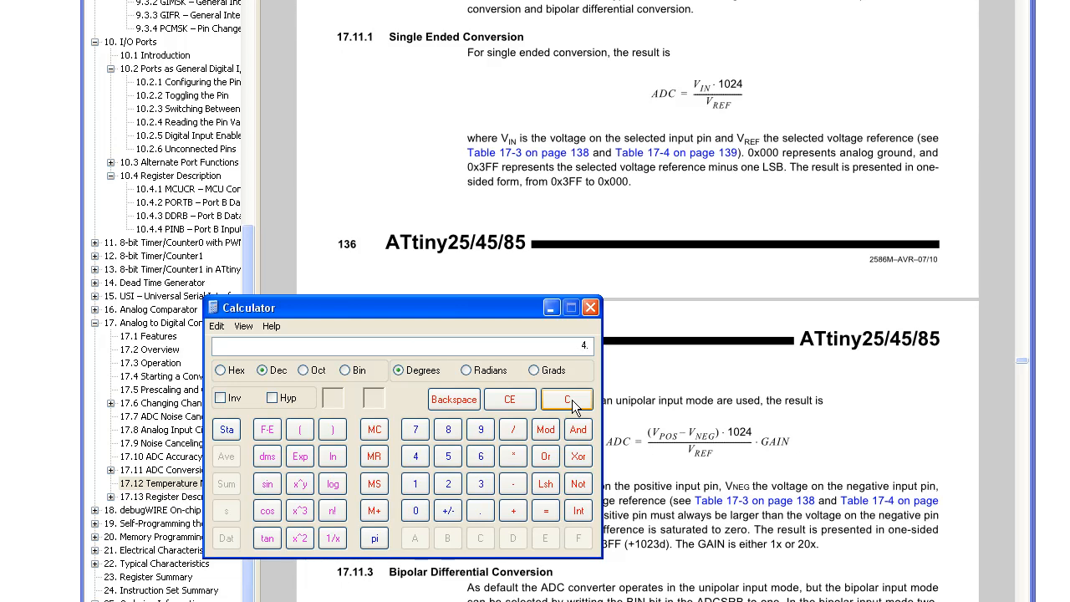
{"action": "left_click", "coordinate": [565, 398]}
{"action": "type", "text": "10.24"}
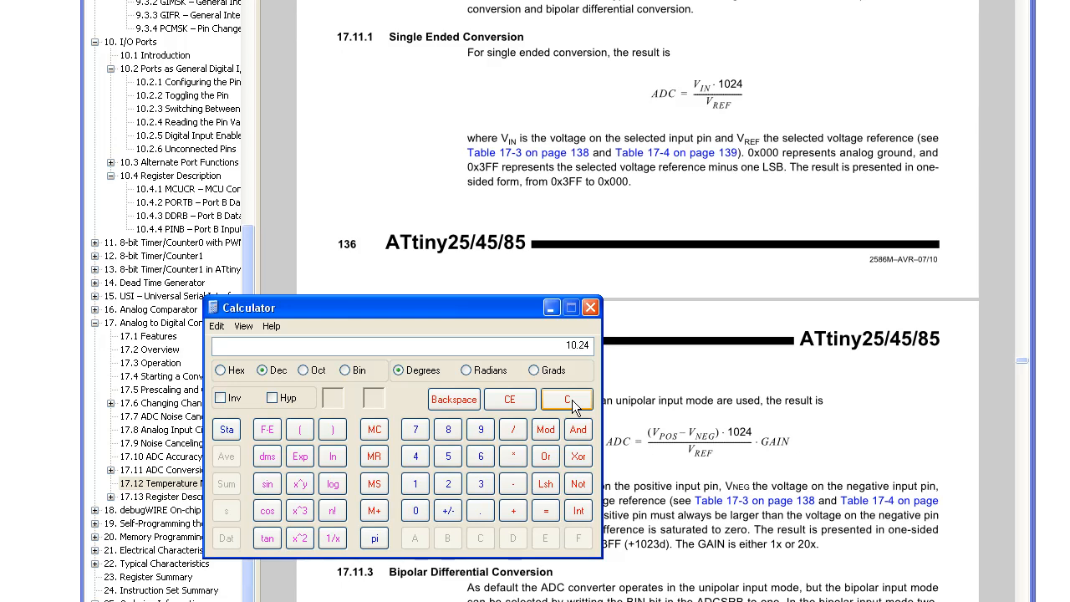
{"action": "left_click", "coordinate": [565, 398]}
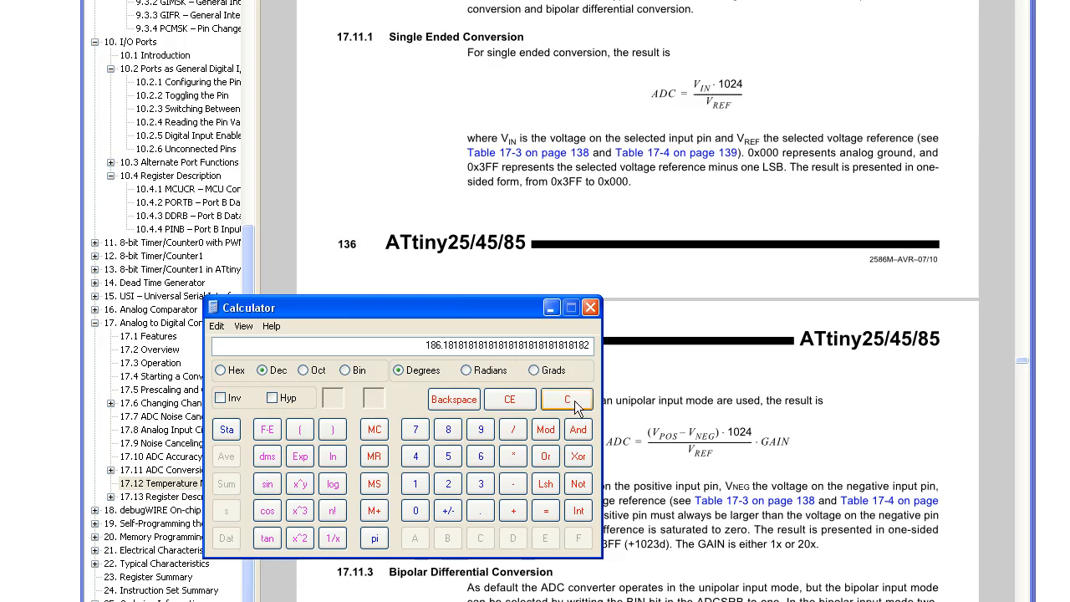
{"action": "left_click", "coordinate": [565, 397]}
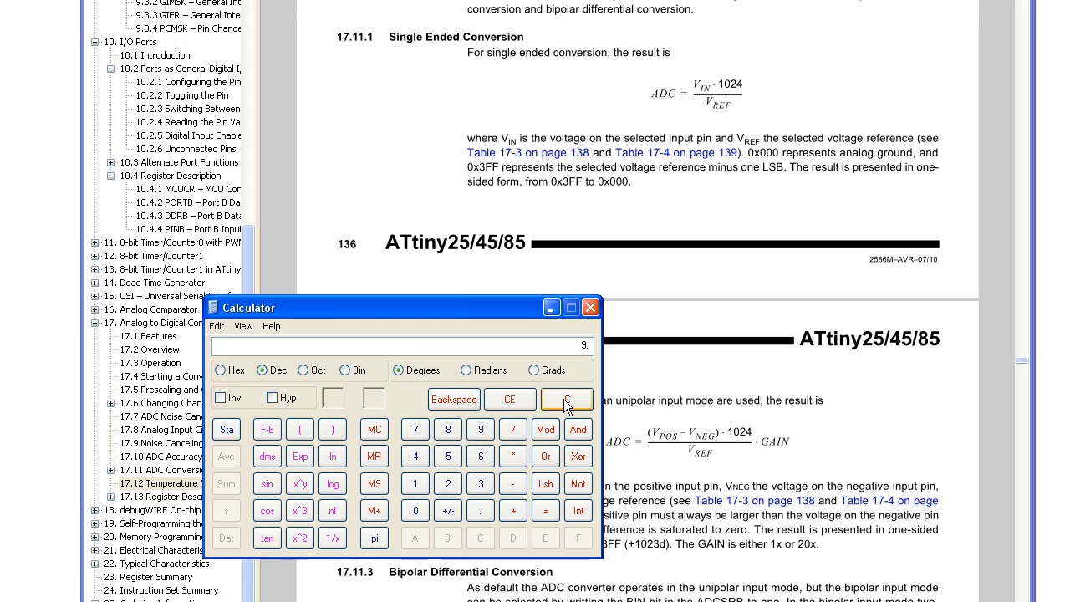
{"action": "left_click", "coordinate": [565, 398]}
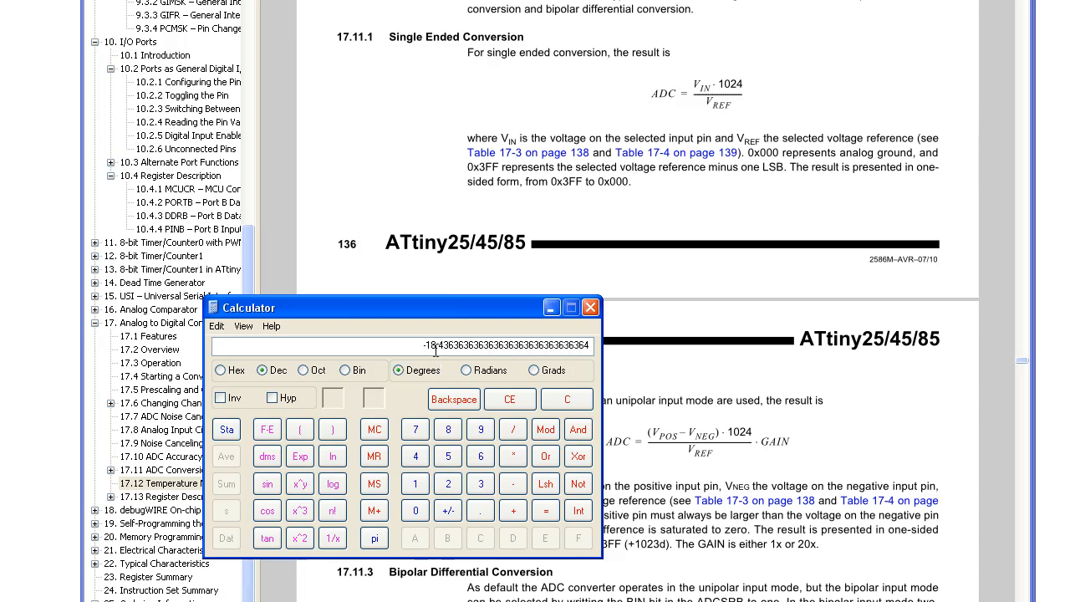
{"action": "mouse_move", "coordinate": [421, 347]}
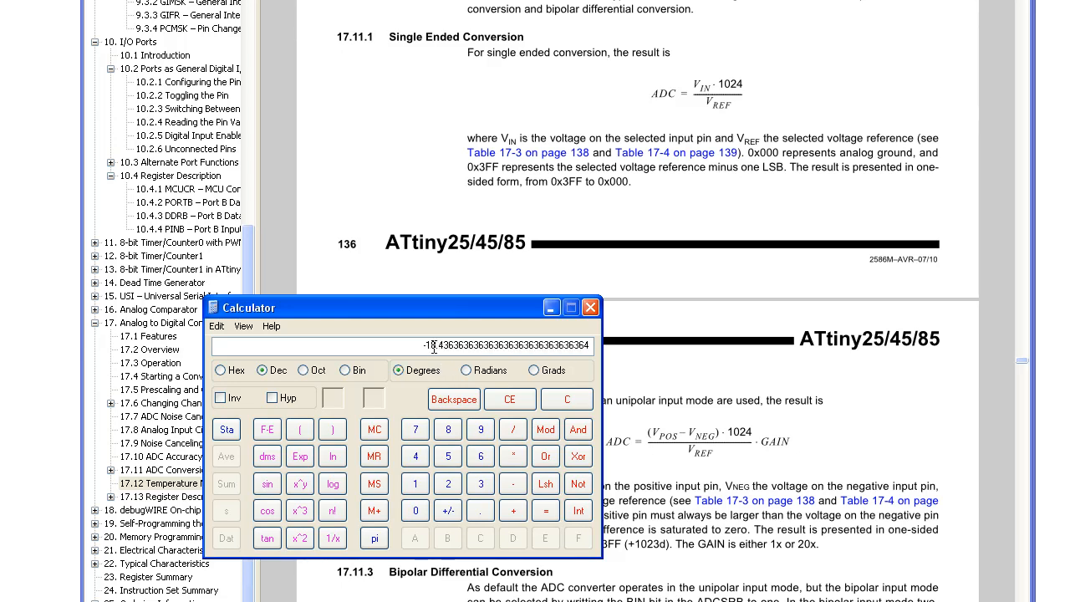
{"action": "left_click", "coordinate": [591, 308]}
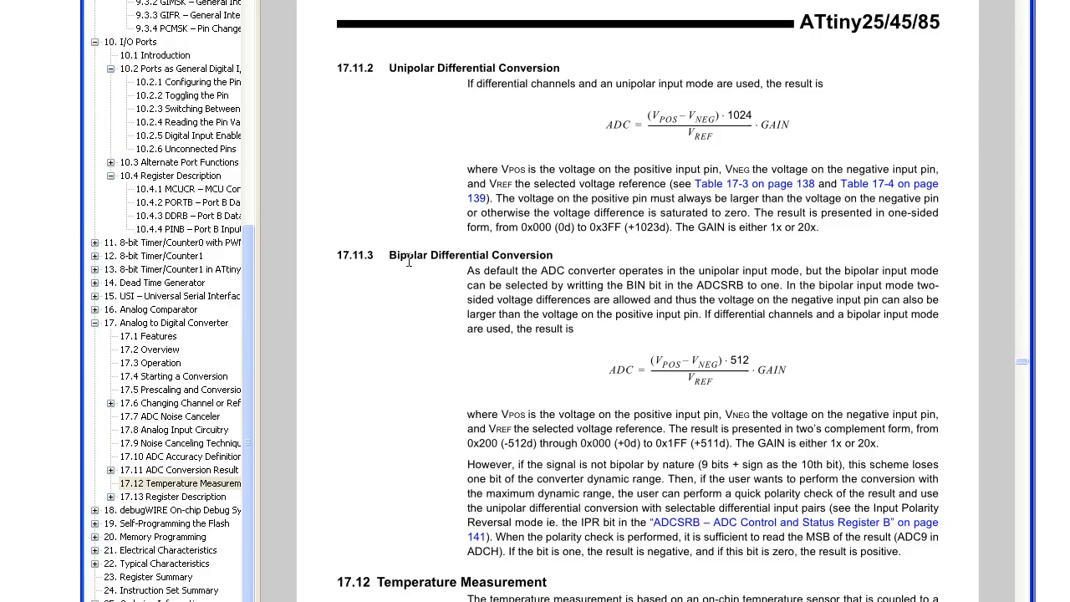
{"action": "mouse_move", "coordinate": [488, 266]}
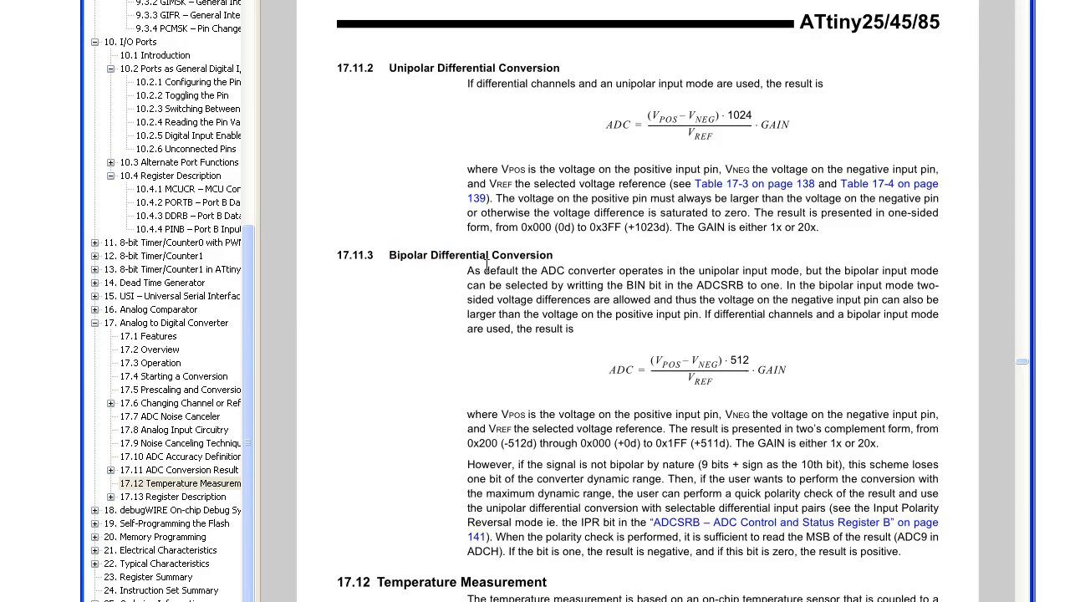
Scroll the datasheet down to section 17.11.3 Bipolar Differential Conversion and its formula
{"action": "scroll", "scroll_direction": "down", "scroll_amount": 3}
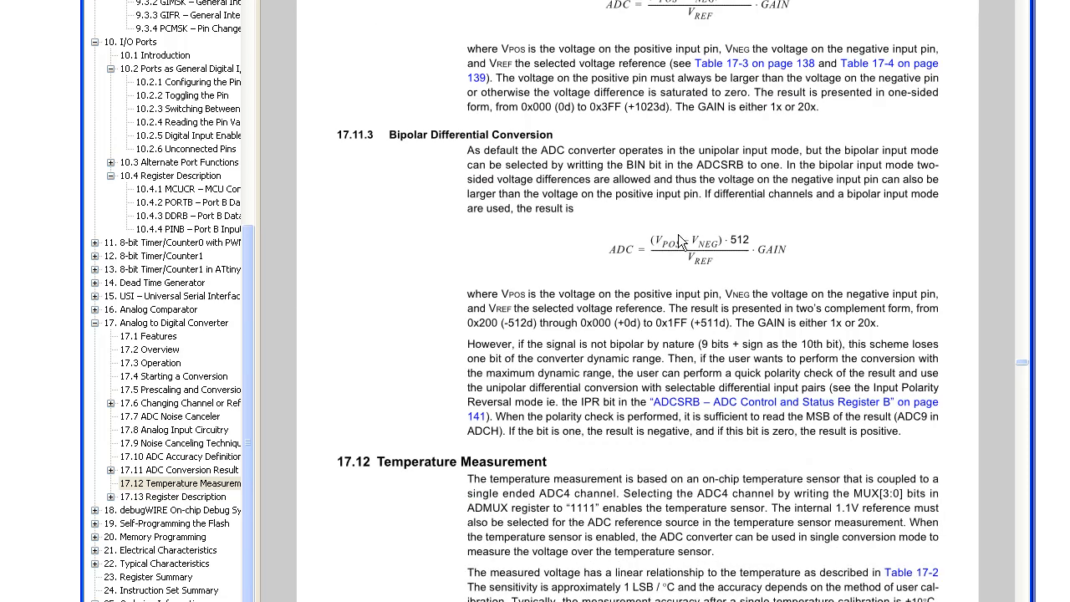
{"action": "mouse_move", "coordinate": [565, 311]}
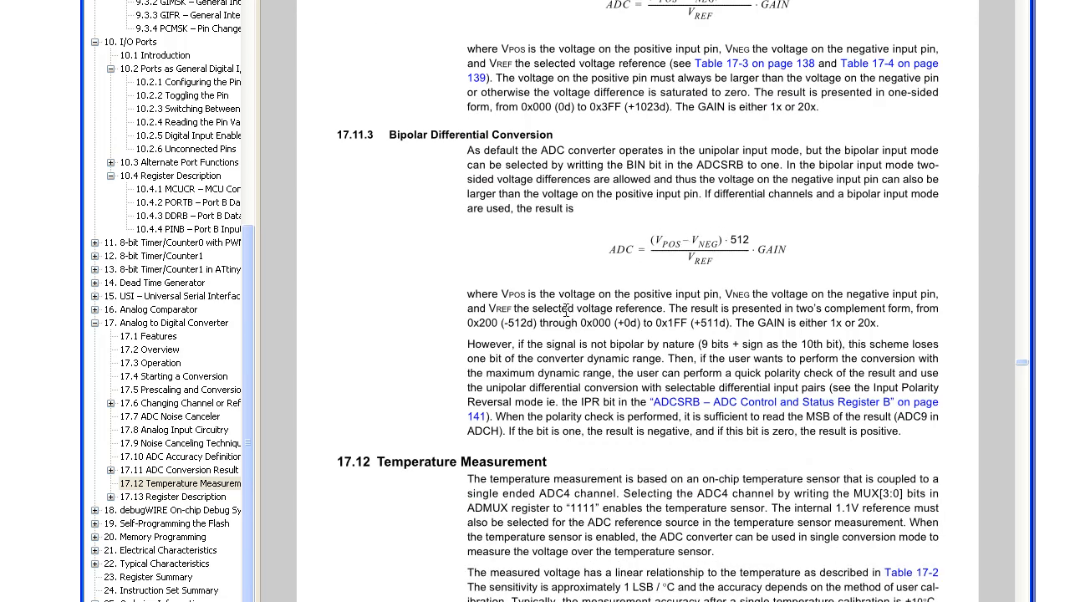
{"action": "mouse_move", "coordinate": [730, 267]}
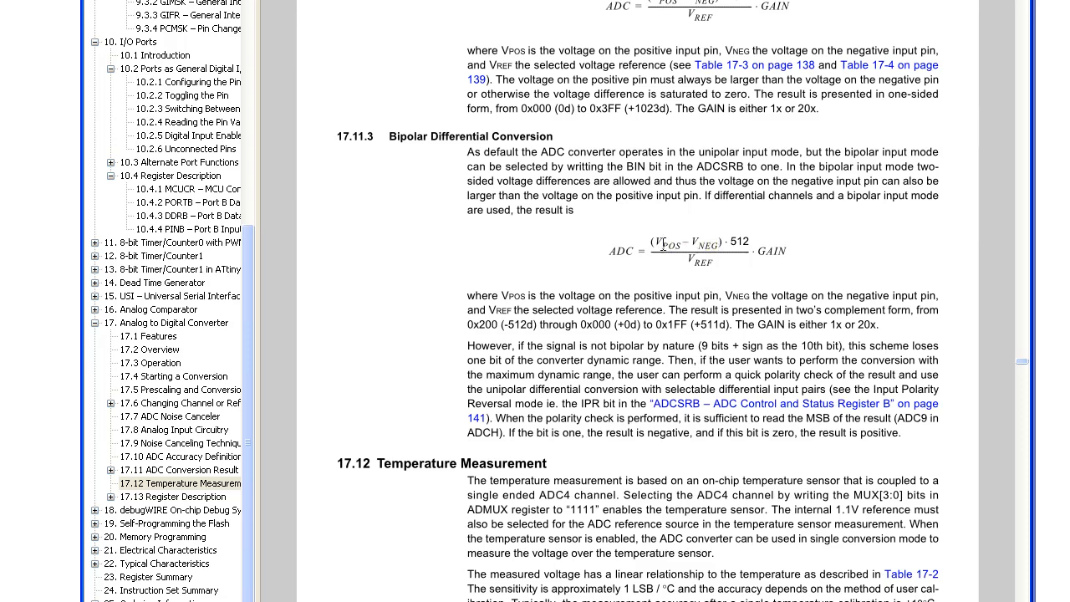
{"action": "scroll", "scroll_direction": "down", "scroll_amount": 3}
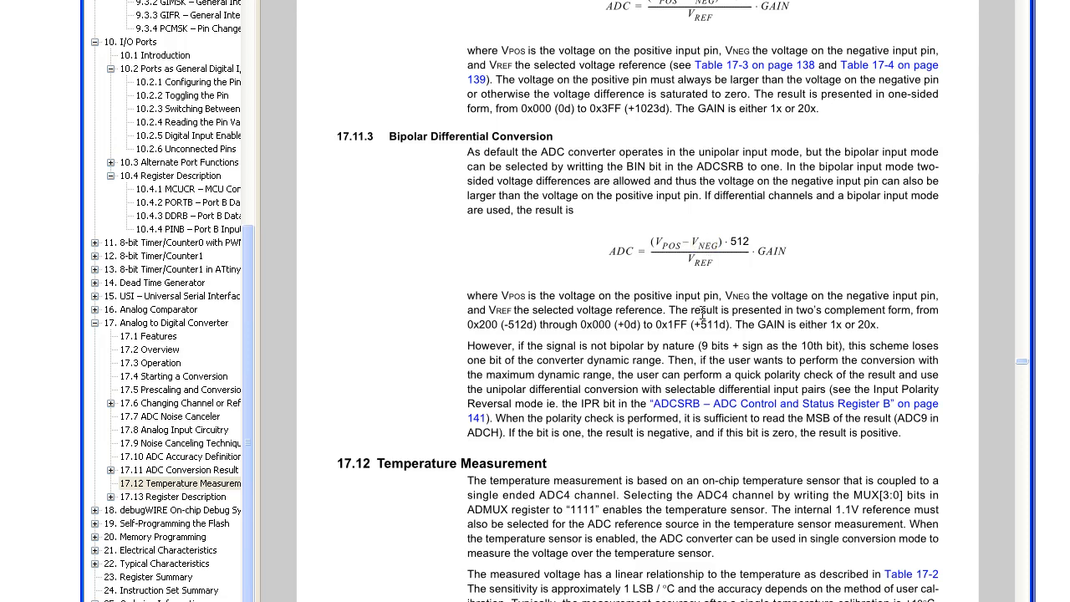
{"action": "mouse_move", "coordinate": [873, 388]}
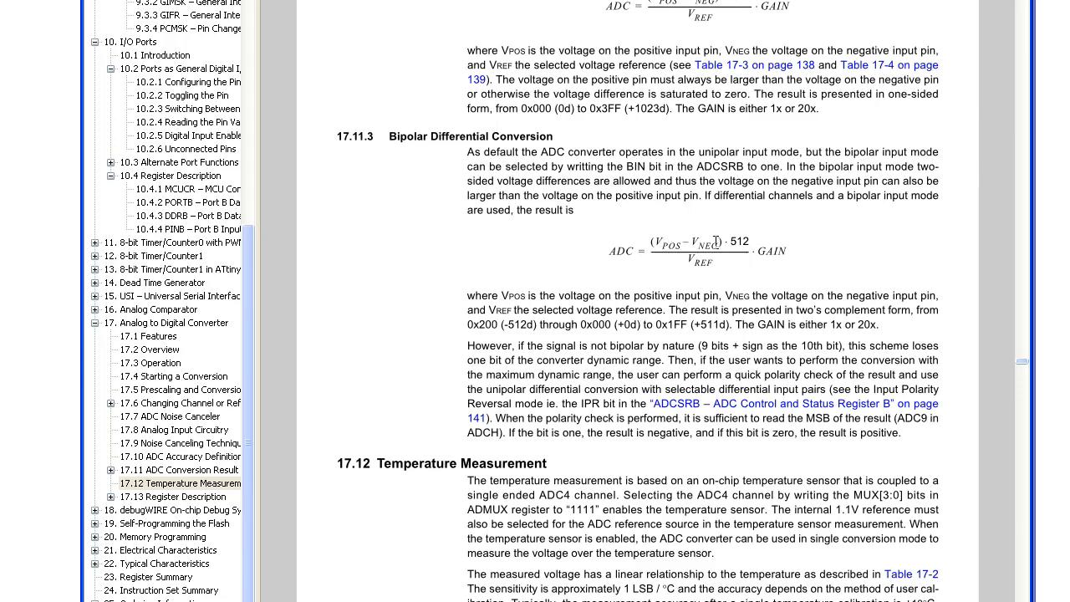
{"action": "mouse_move", "coordinate": [585, 402]}
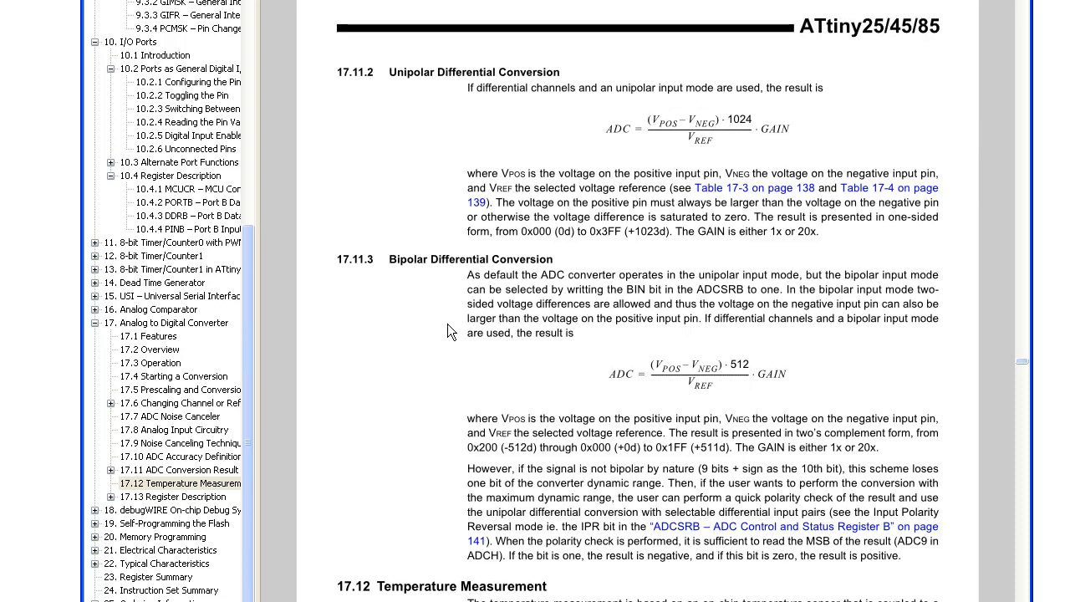
{"action": "mouse_move", "coordinate": [428, 276]}
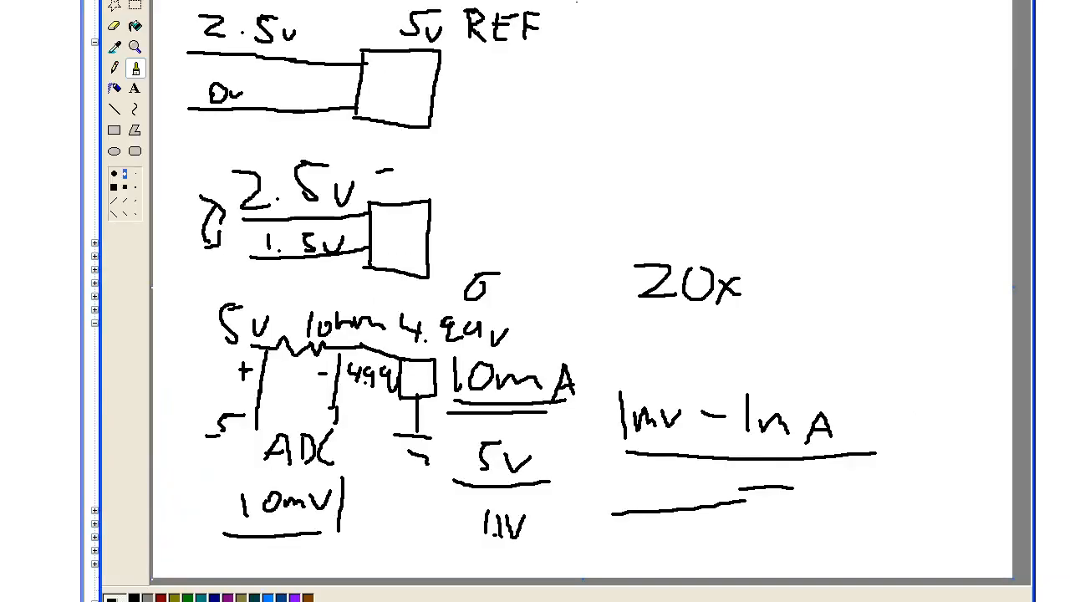
Draw the capacitor box labelled C and the coil wire leading to box L
{"action": "left_click_drag", "start_coordinate": [551, 87], "coordinate": [611, 133]}
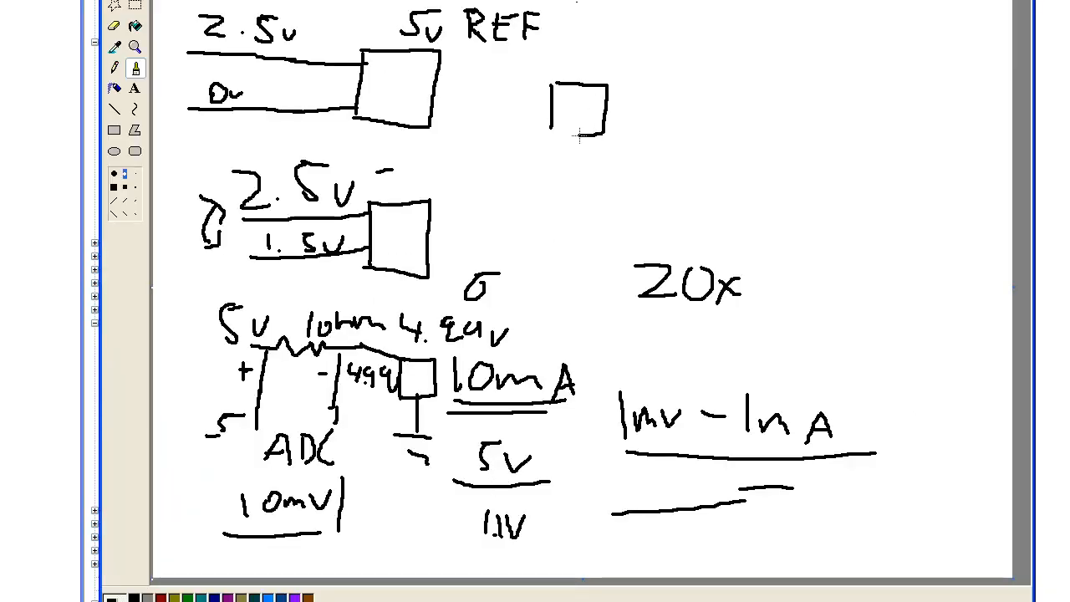
{"action": "left_click_drag", "start_coordinate": [569, 101], "coordinate": [577, 131]}
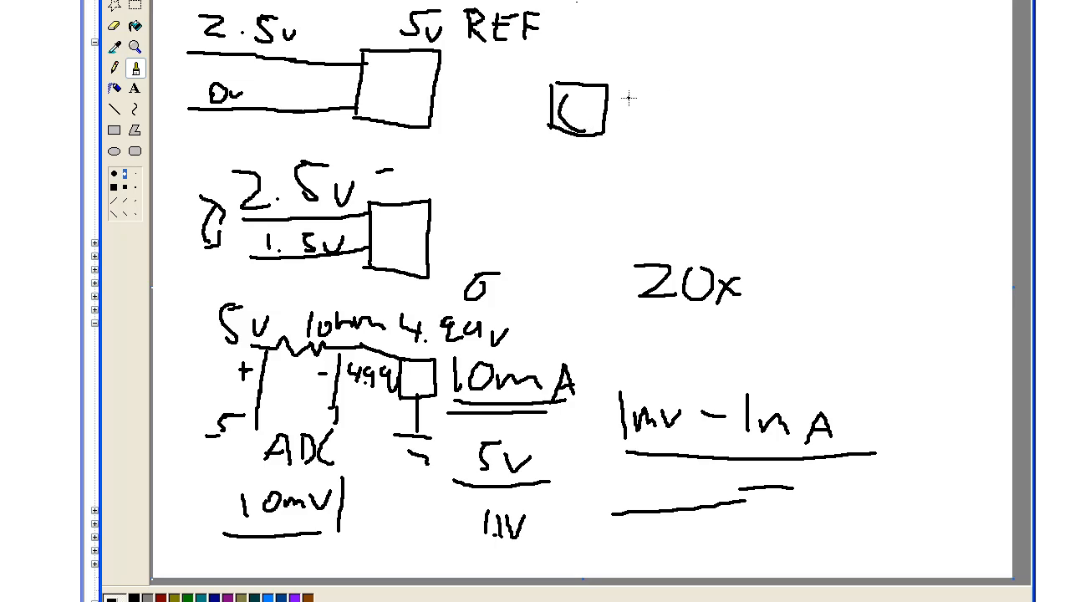
{"action": "left_click_drag", "start_coordinate": [616, 100], "coordinate": [799, 100]}
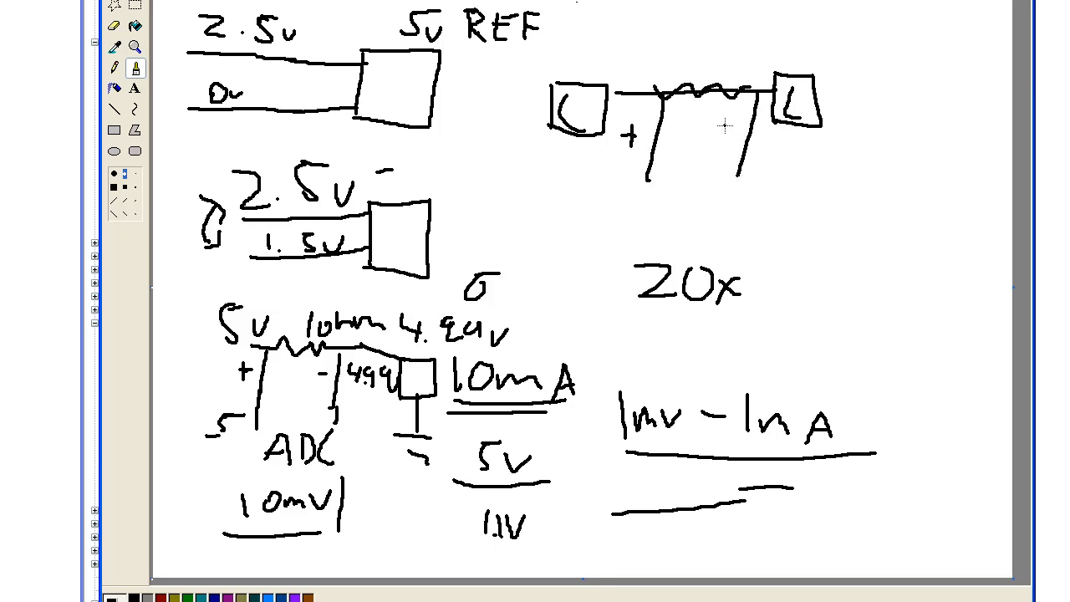
{"action": "left_click_drag", "start_coordinate": [665, 84], "coordinate": [719, 70]}
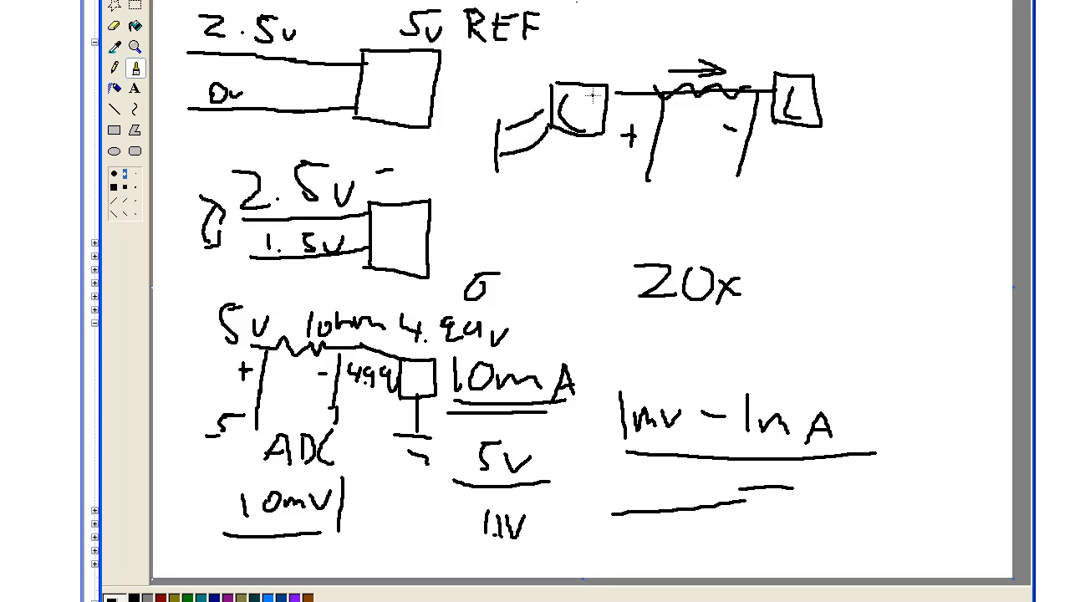
Add a stroke on the left wire and current arrows flowing right and back left
{"action": "left_click_drag", "start_coordinate": [598, 69], "coordinate": [632, 65]}
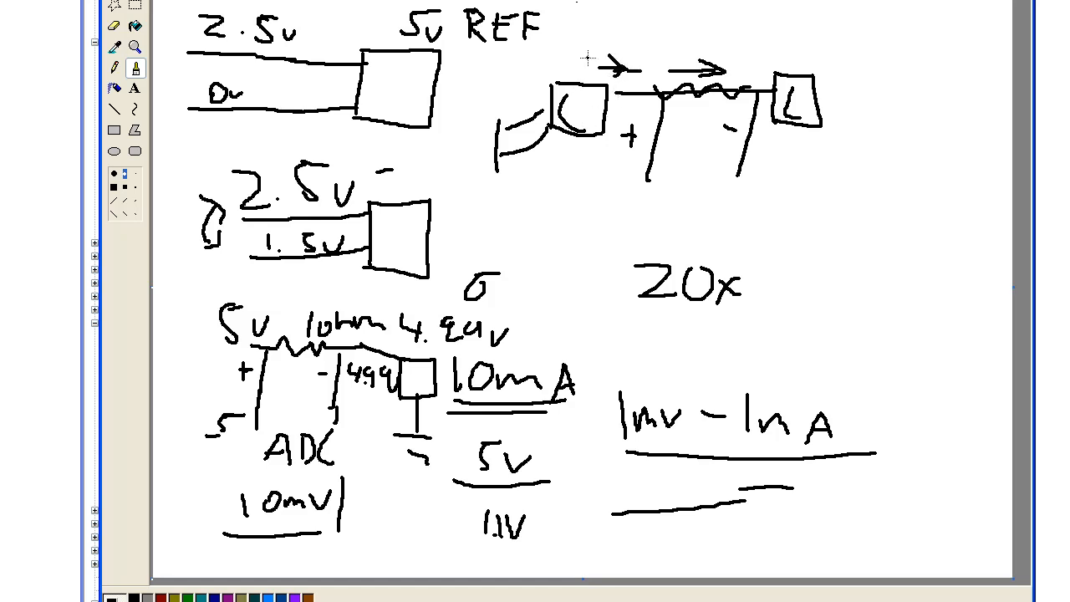
{"action": "left_click_drag", "start_coordinate": [502, 108], "coordinate": [510, 188]}
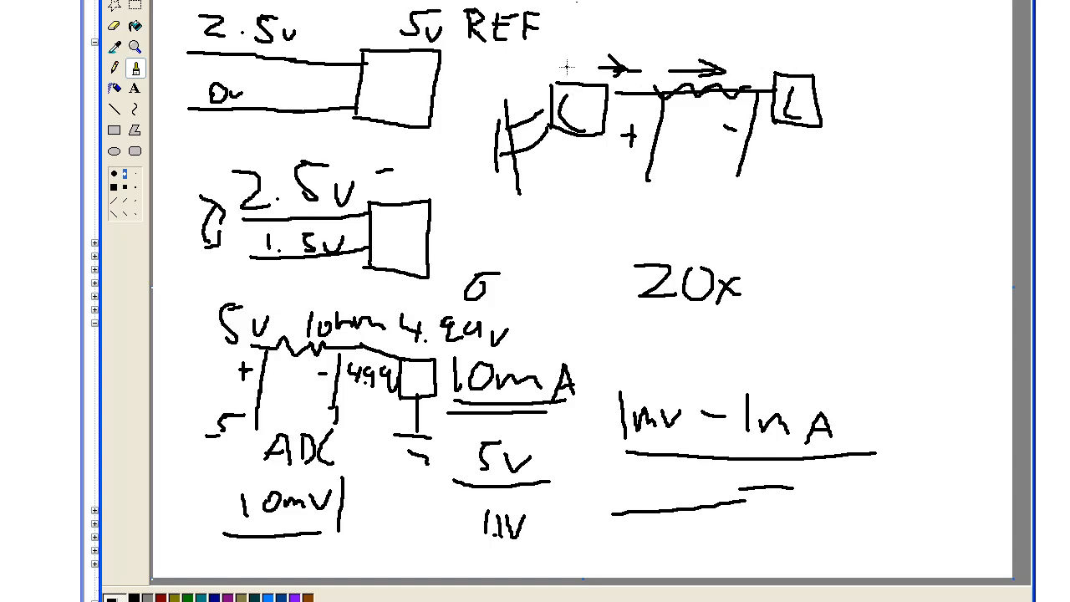
{"action": "left_click_drag", "start_coordinate": [744, 42], "coordinate": [666, 42]}
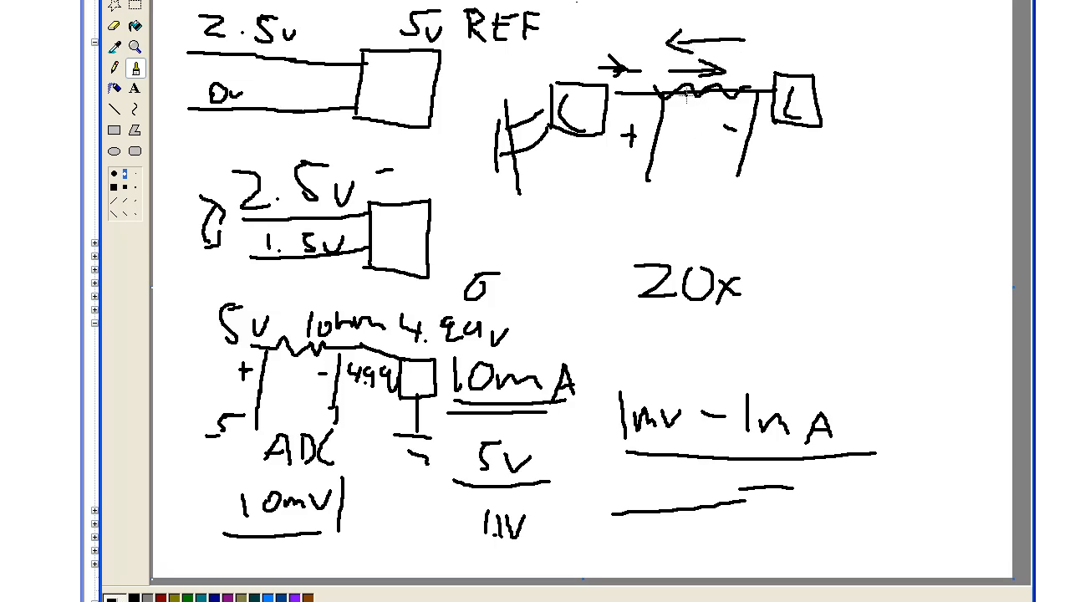
{"action": "left_click", "coordinate": [756, 182]}
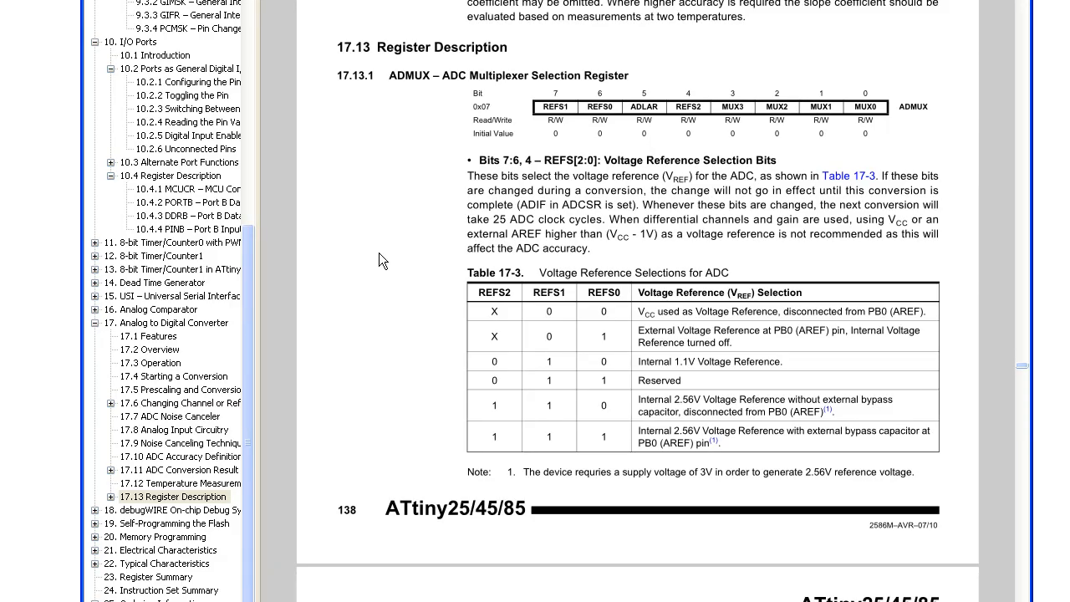
{"action": "mouse_move", "coordinate": [554, 267]}
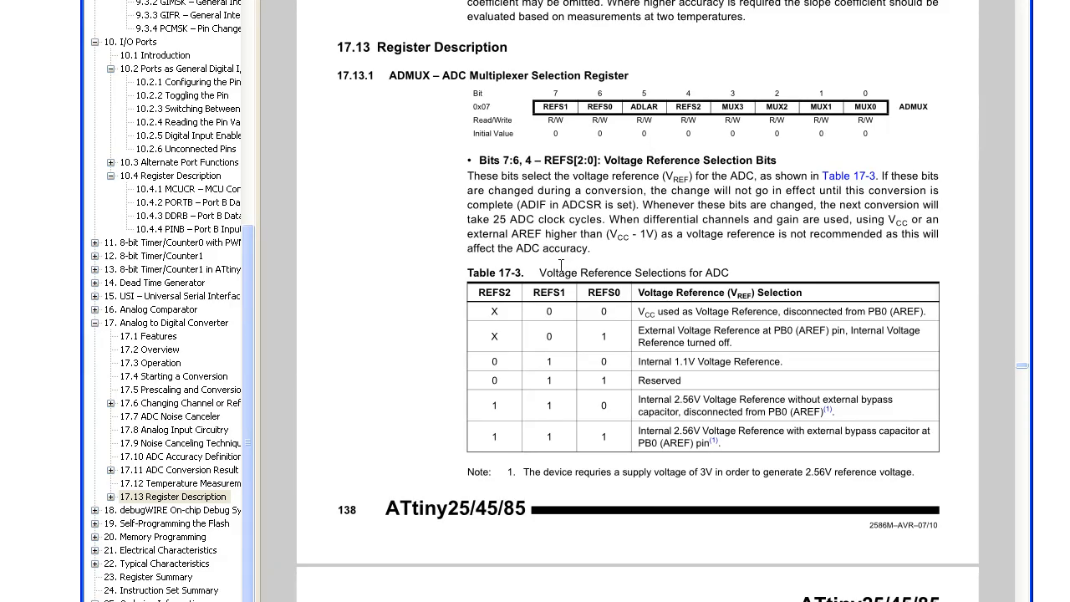
Scroll the datasheet down to Table 17-4 Input Channel Selections with MUX codes and gains
{"action": "scroll", "scroll_direction": "down", "scroll_amount": 3}
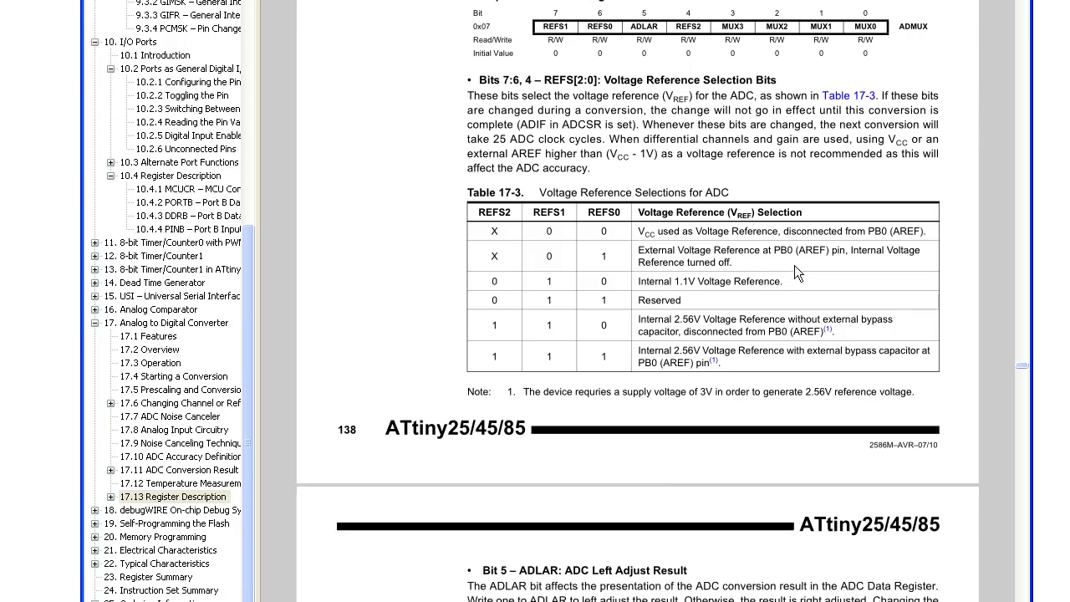
{"action": "scroll", "scroll_direction": "down", "scroll_amount": 3}
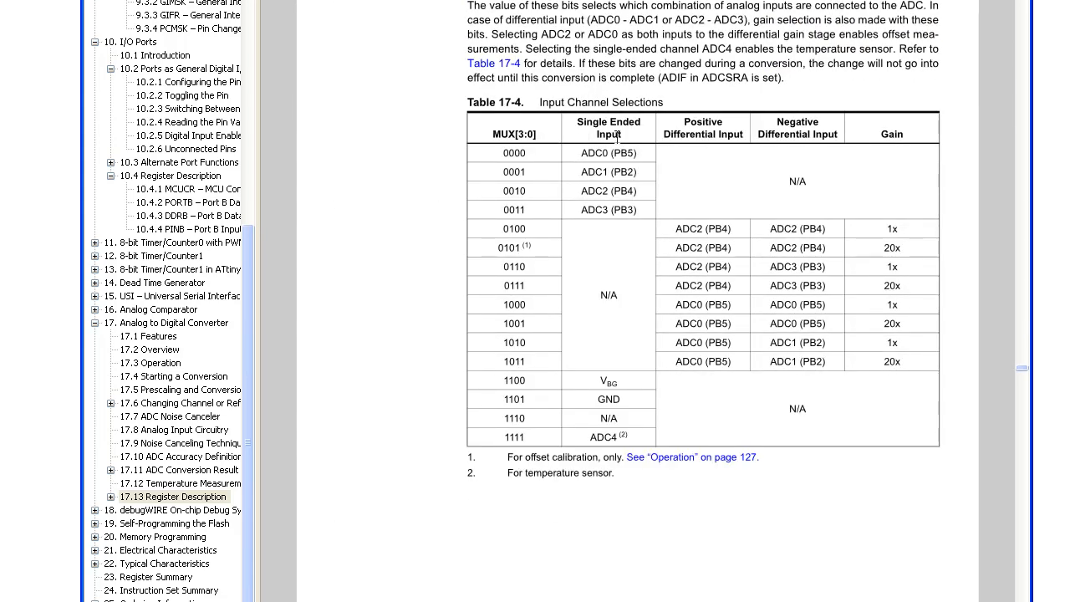
{"action": "mouse_move", "coordinate": [595, 120]}
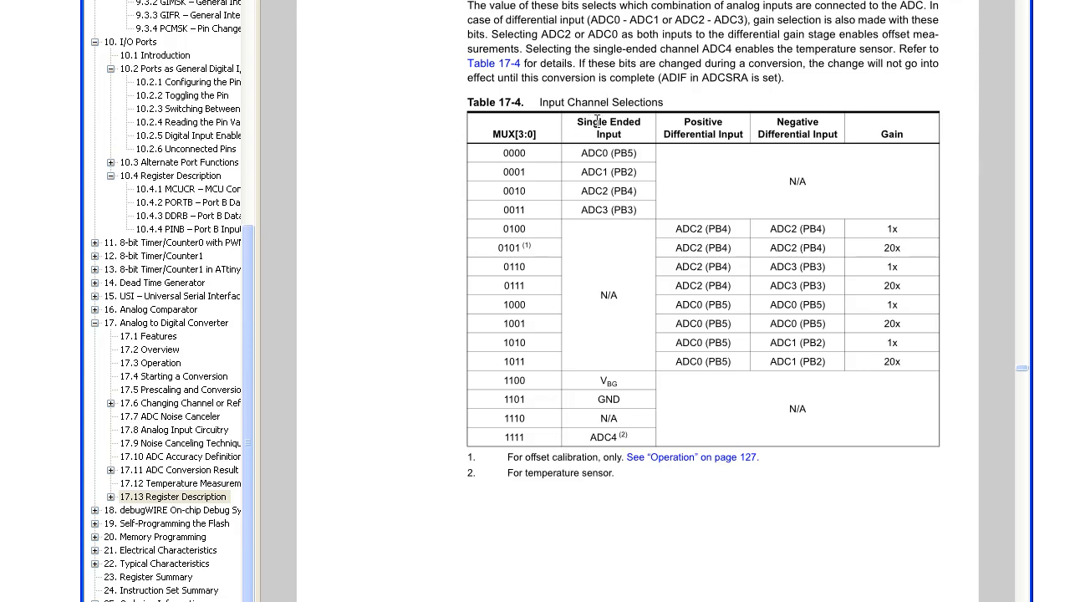
{"action": "double_click", "coordinate": [623, 120]}
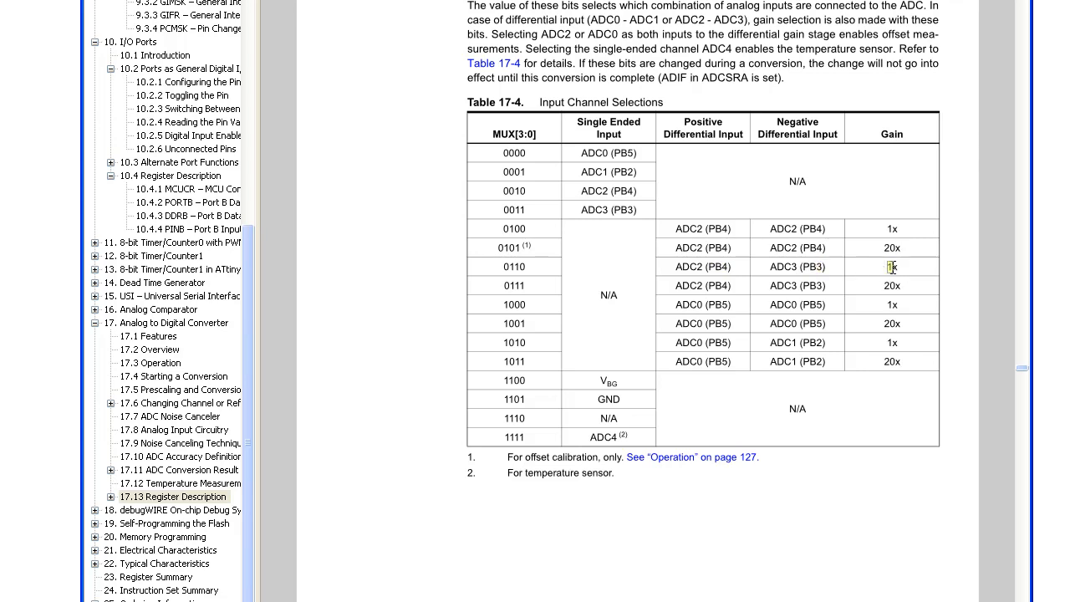
{"action": "mouse_move", "coordinate": [896, 274]}
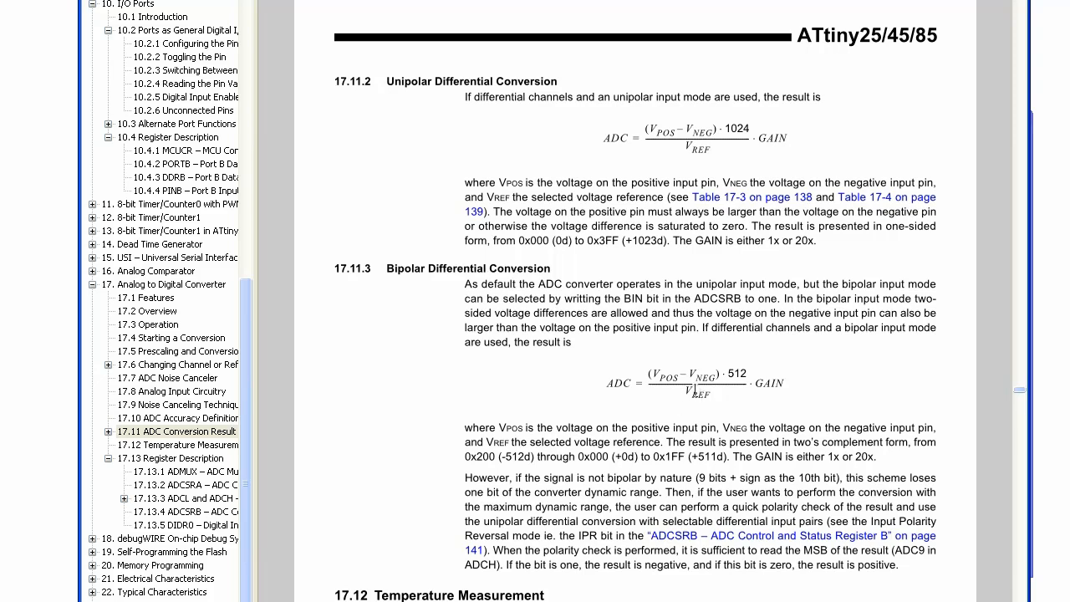
{"action": "mouse_move", "coordinate": [689, 391]}
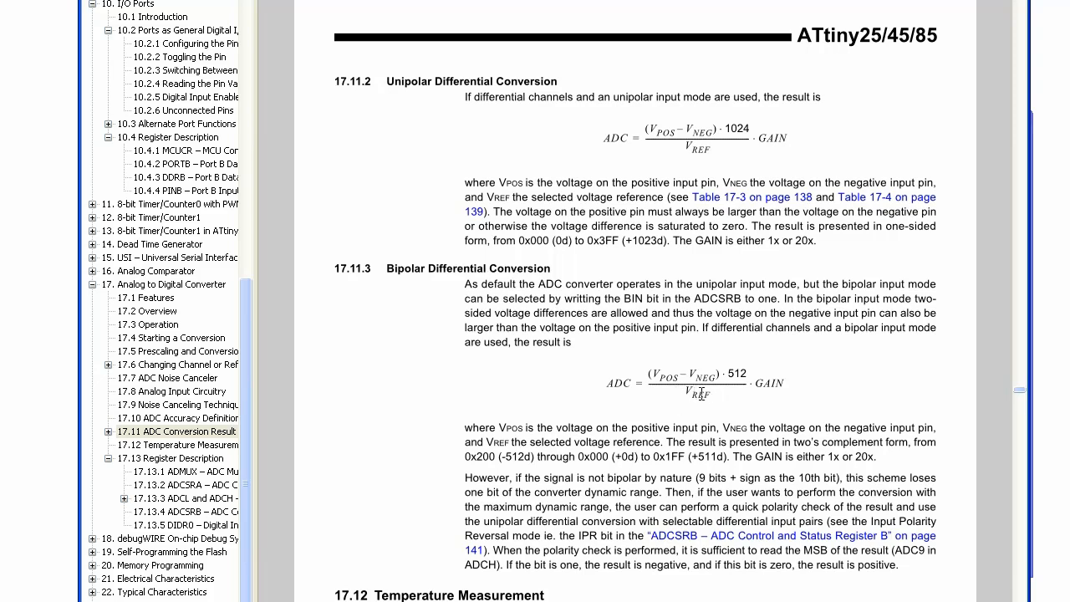
{"action": "mouse_move", "coordinate": [715, 405]}
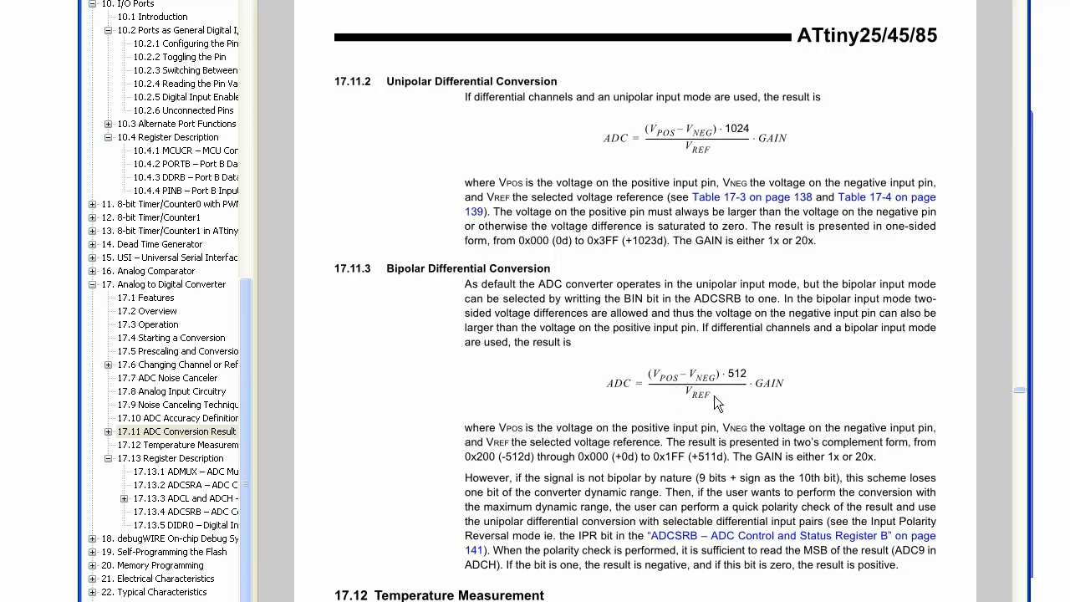
{"action": "mouse_move", "coordinate": [694, 395]}
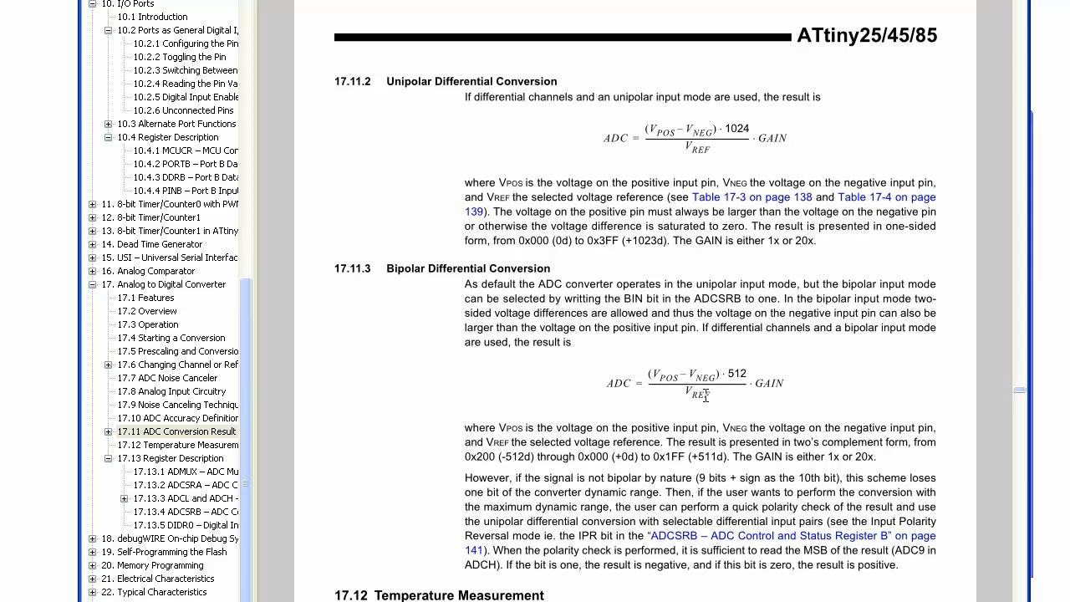
{"action": "mouse_move", "coordinate": [665, 399]}
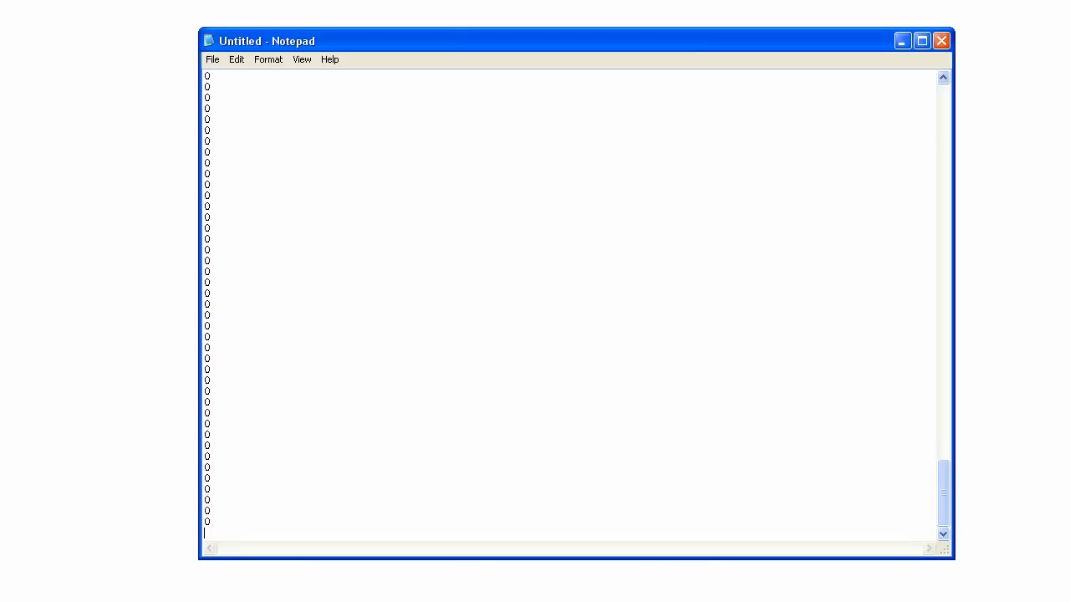
Let readings of 1 and 511 log into Notepad, then select the whole log
{"action": "type", "text": "0"}
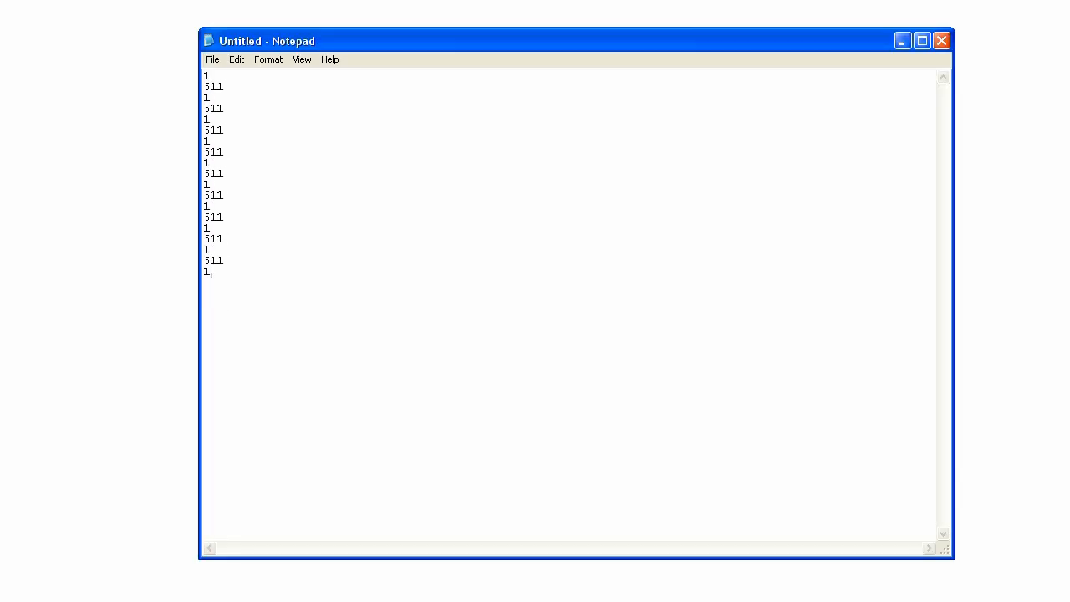
{"action": "type", "text": "511"}
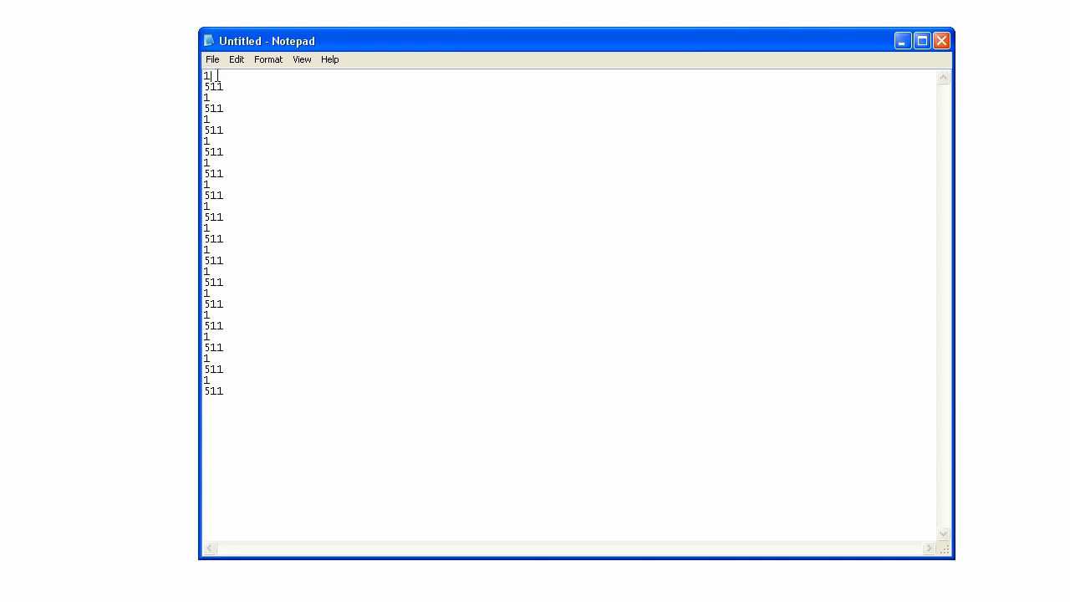
{"action": "double_click", "coordinate": [207, 75]}
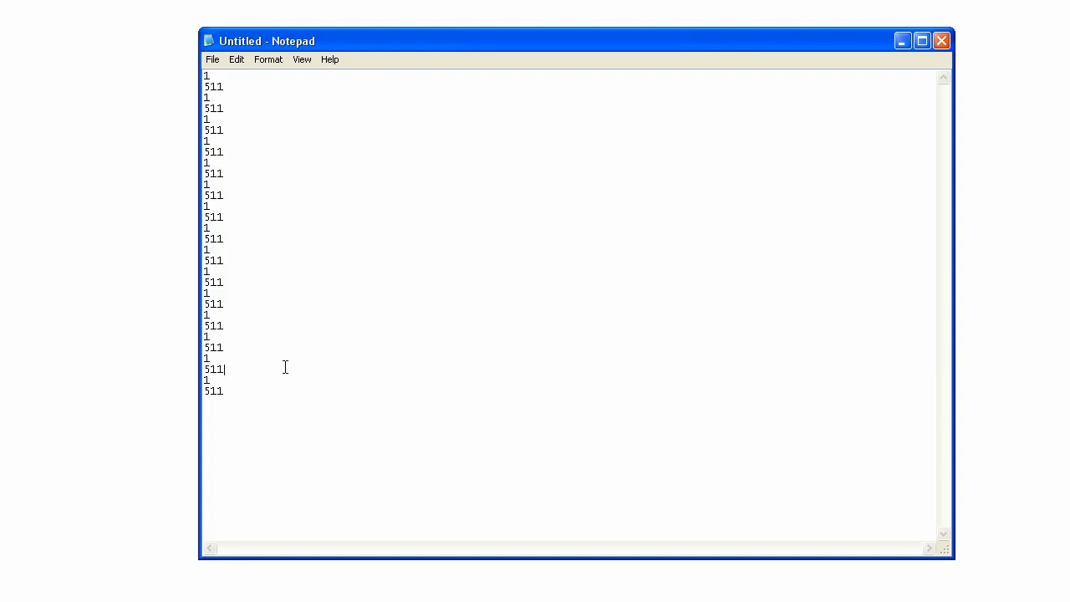
{"action": "key", "text": "ctrl+a"}
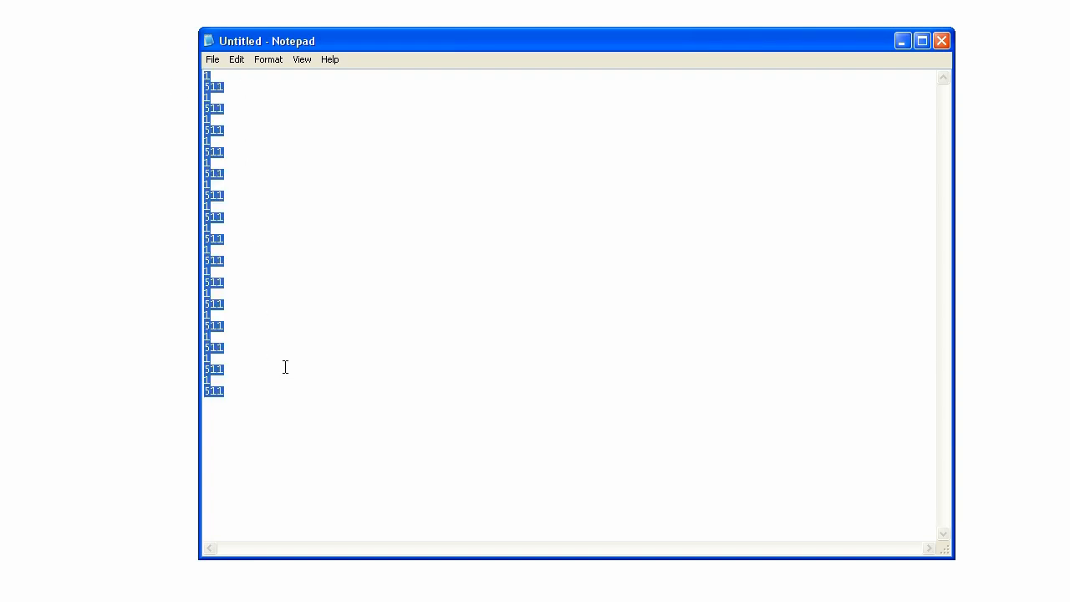
Delete the old log so fresh readings of 2 and around 512 start logging
{"action": "key", "text": "Delete"}
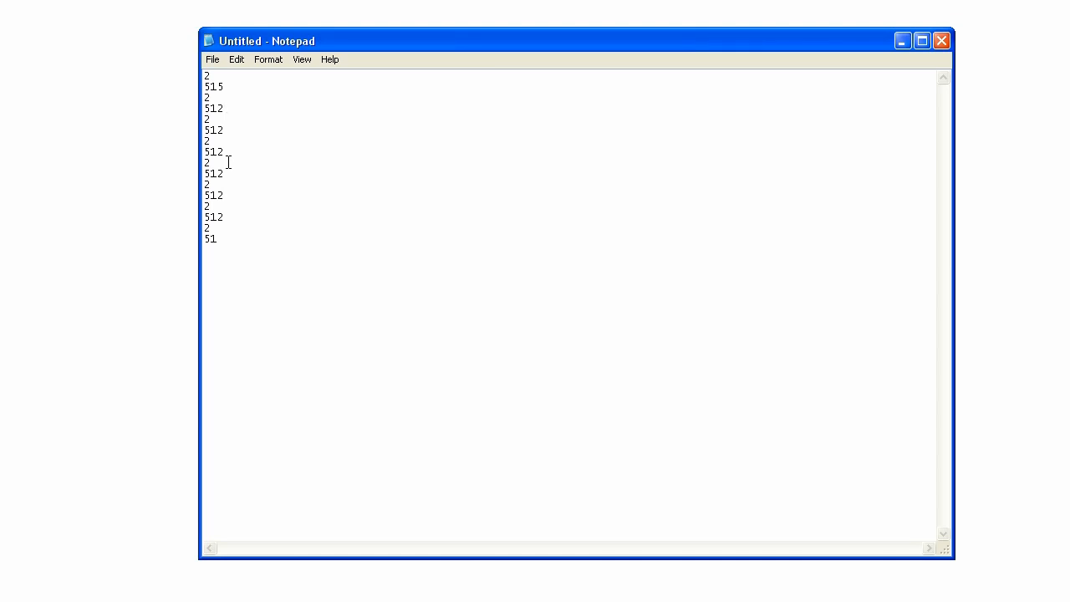
{"action": "mouse_move", "coordinate": [338, 297]}
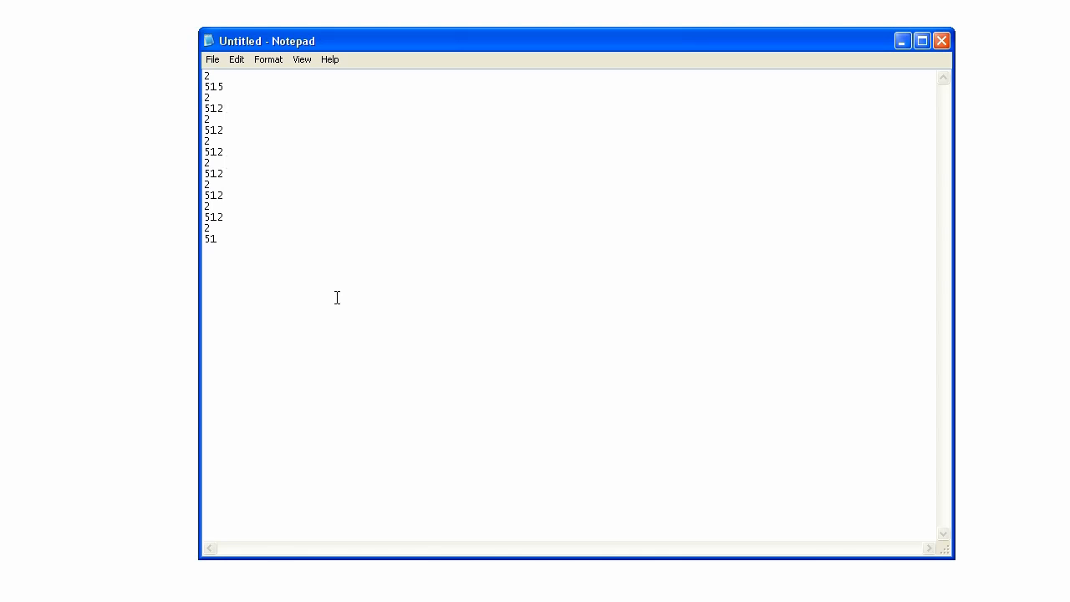